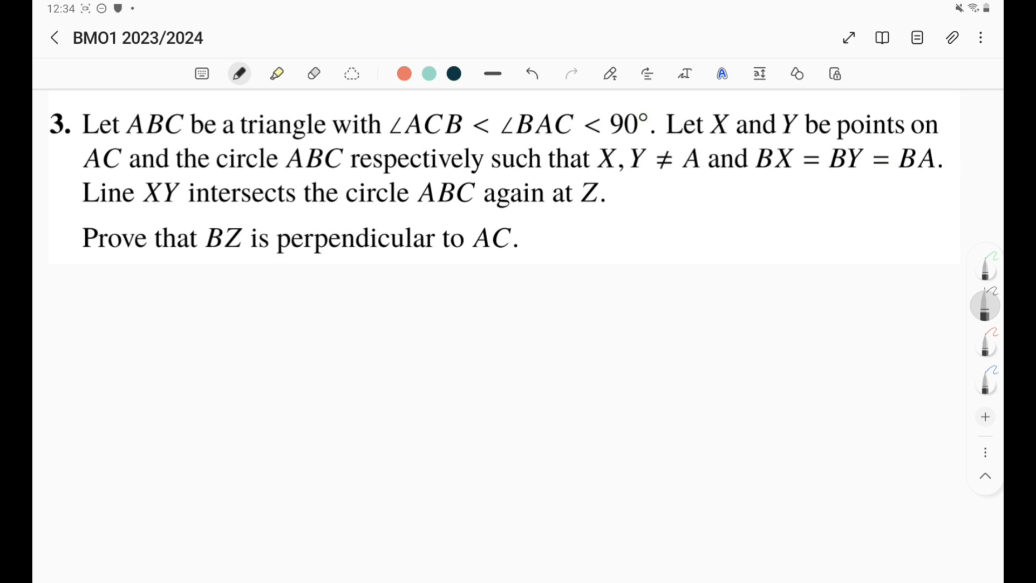
Try out a few practice pen strokes below the problem and erase them all again.
scroll(up, 3)
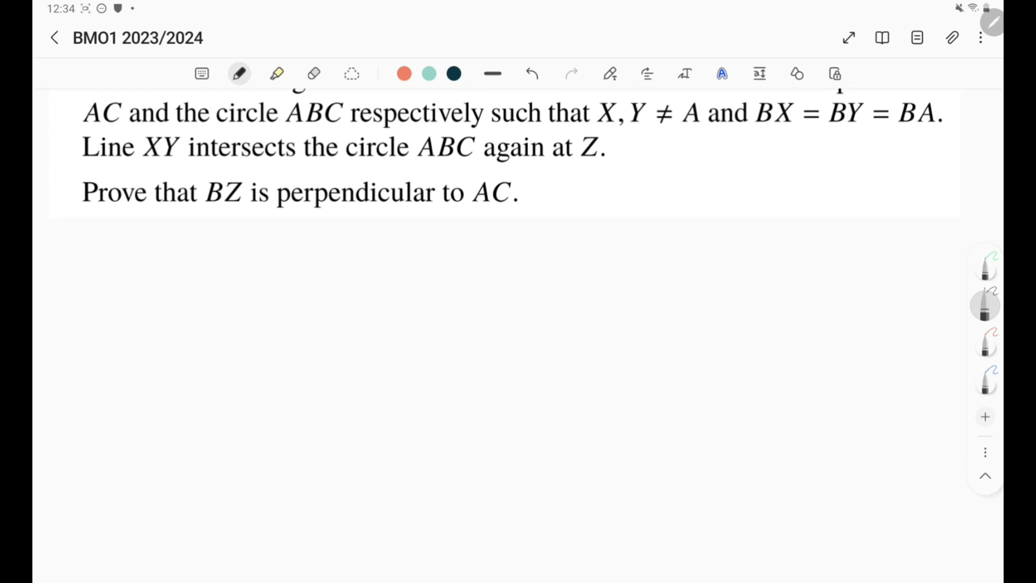
drag(454, 327, 819, 284)
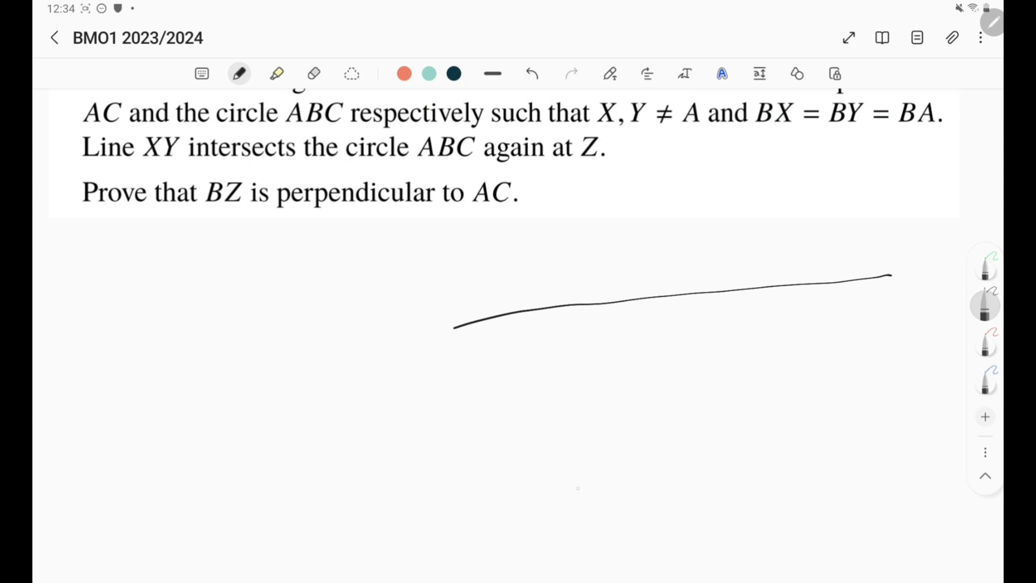
drag(549, 514, 851, 357)
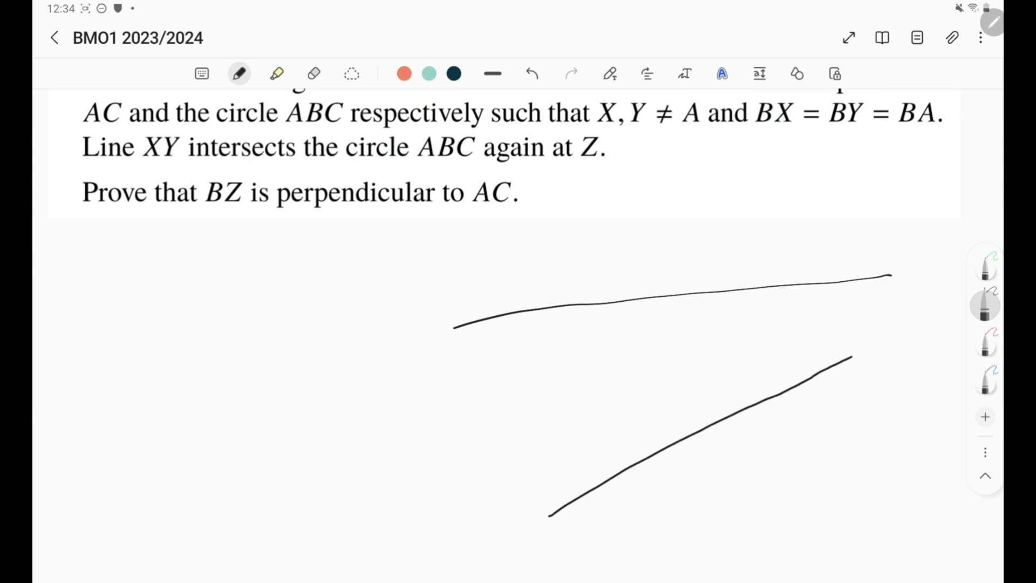
drag(853, 353, 983, 271)
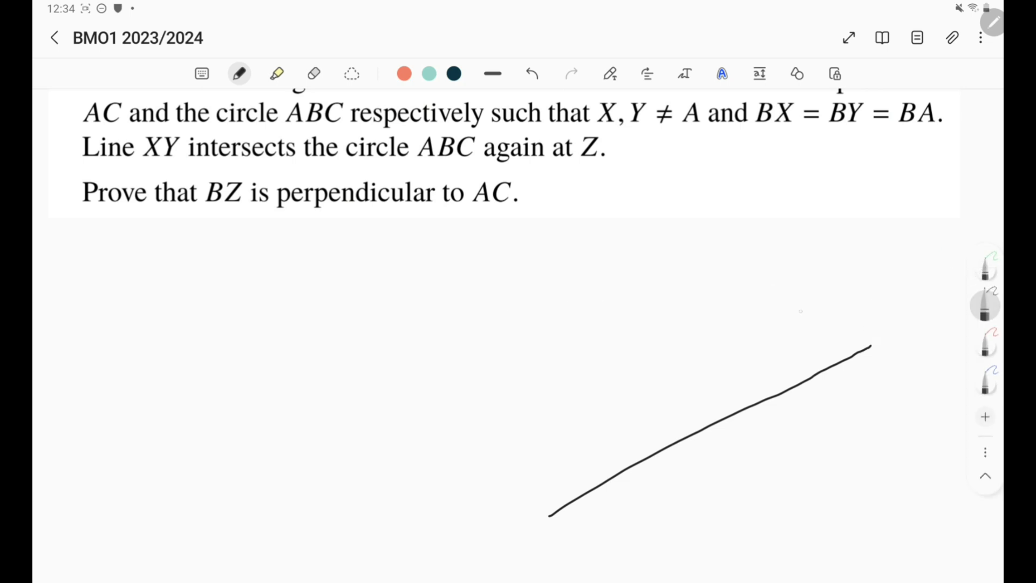
drag(519, 322, 856, 301)
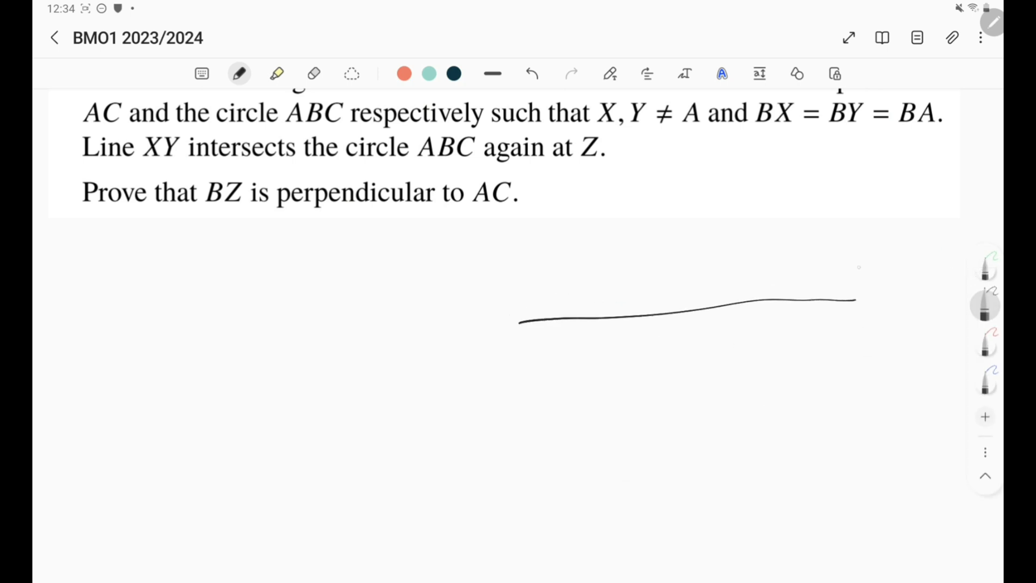
drag(558, 485, 836, 426)
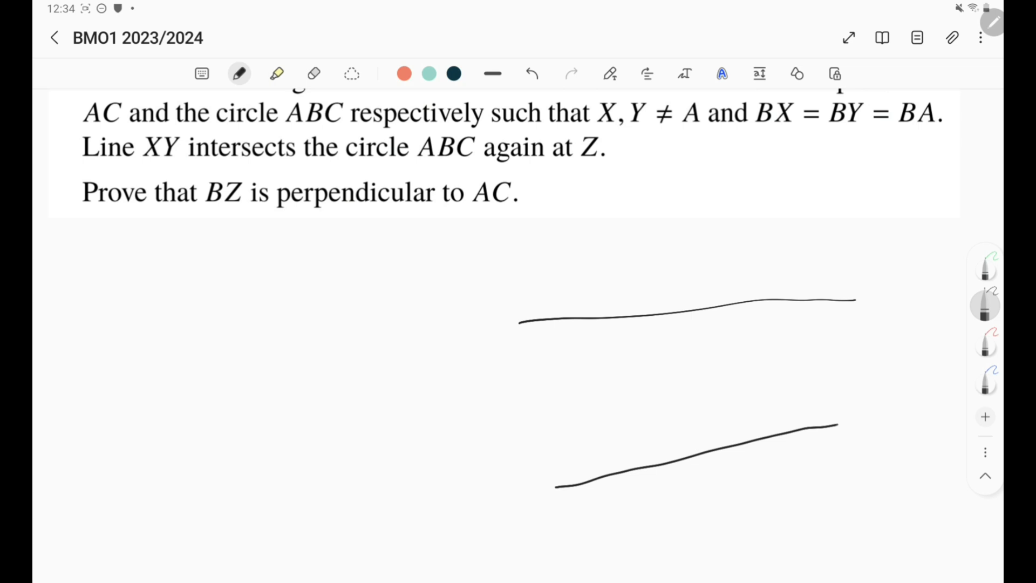
drag(843, 423, 964, 390)
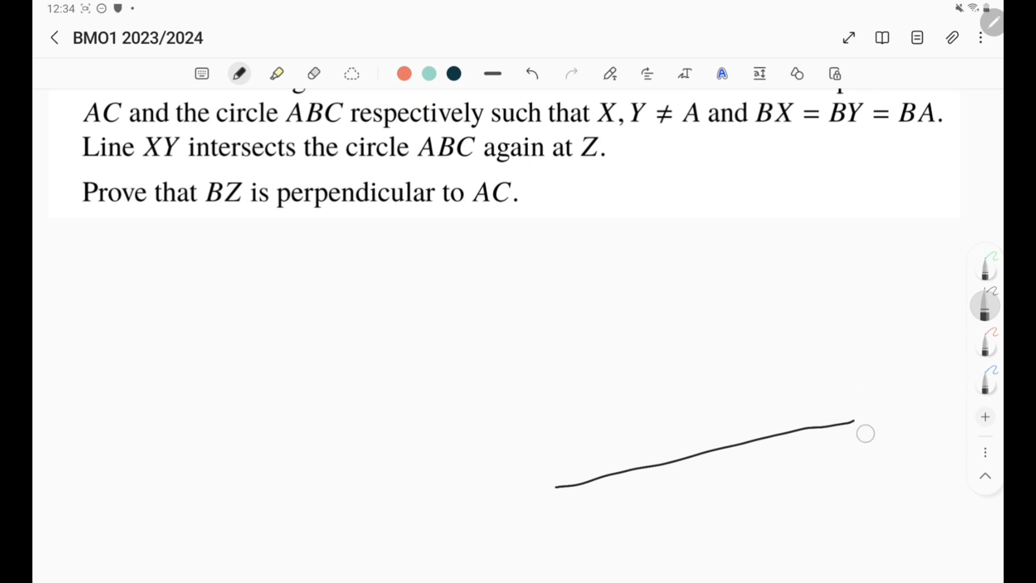
scroll(down, 3)
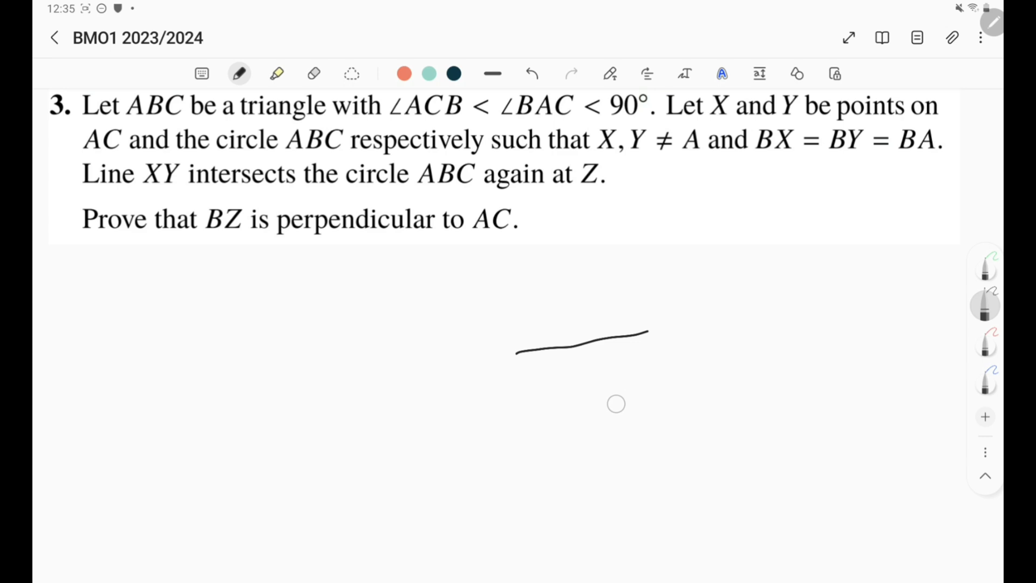
drag(556, 457, 642, 389)
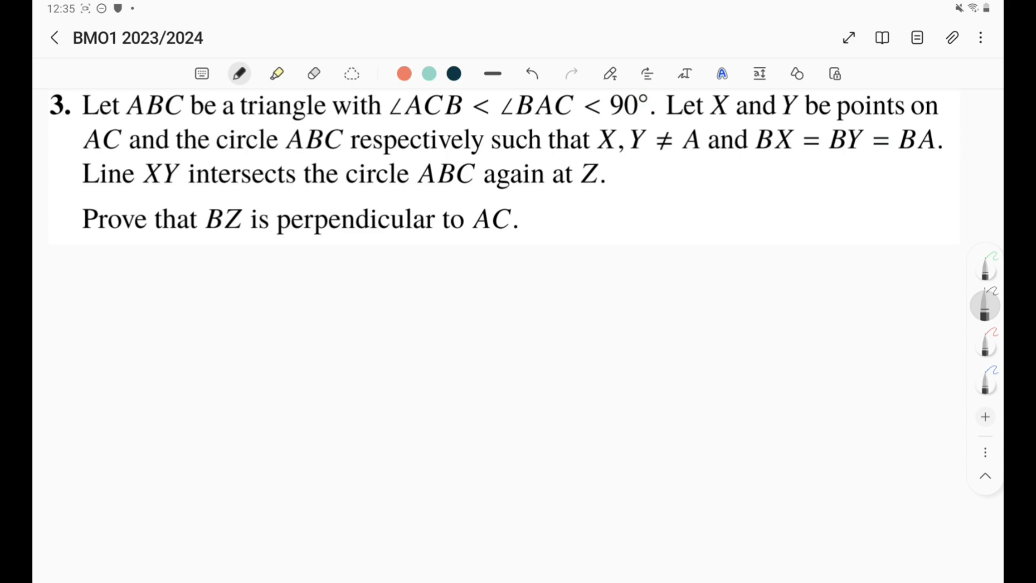
Draw a large shape-snapped circle below the problem statement and return to freehand drawing.
scroll(down, 3)
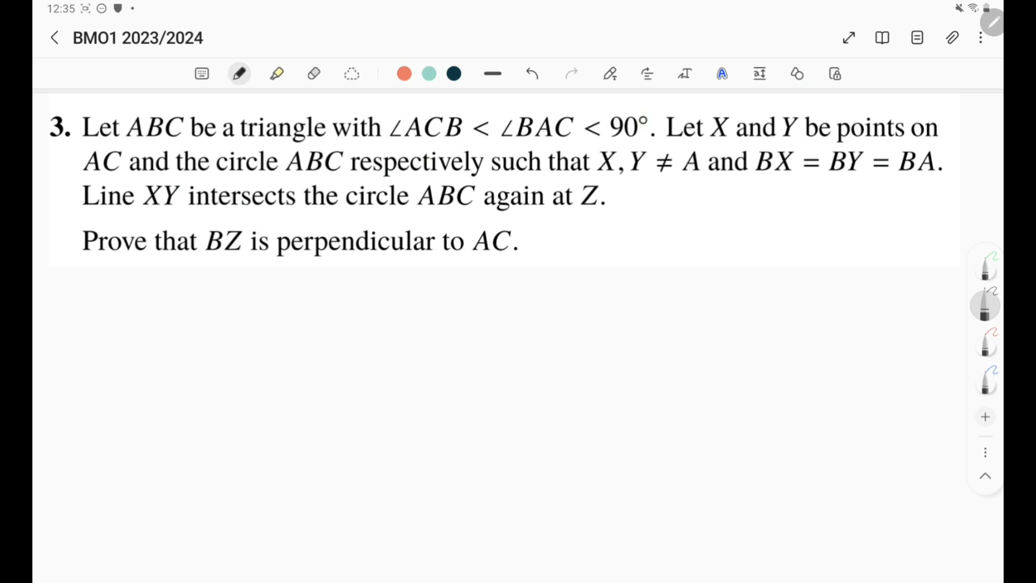
drag(510, 327, 523, 318)
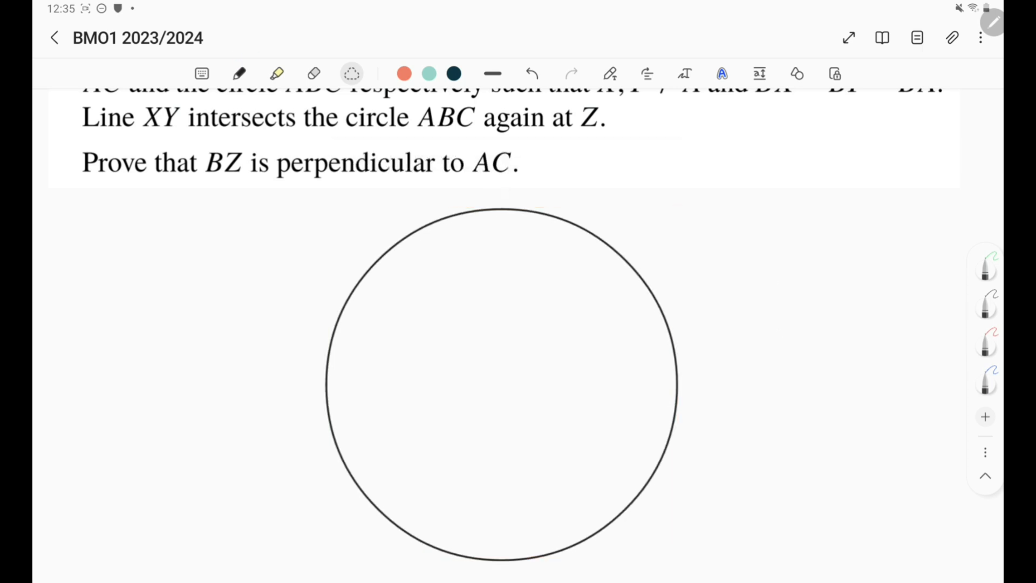
click(239, 73)
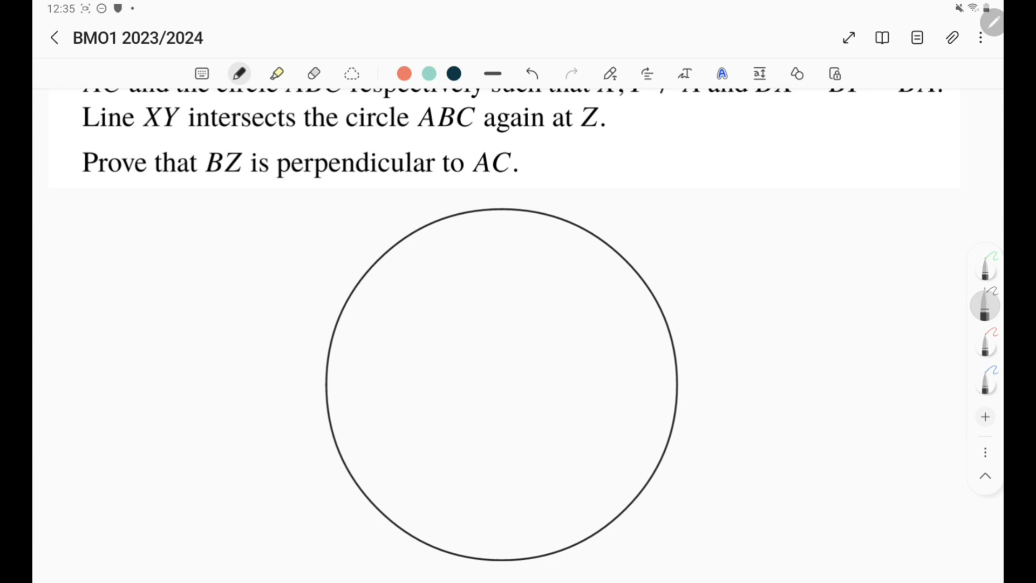
scroll(down, 3)
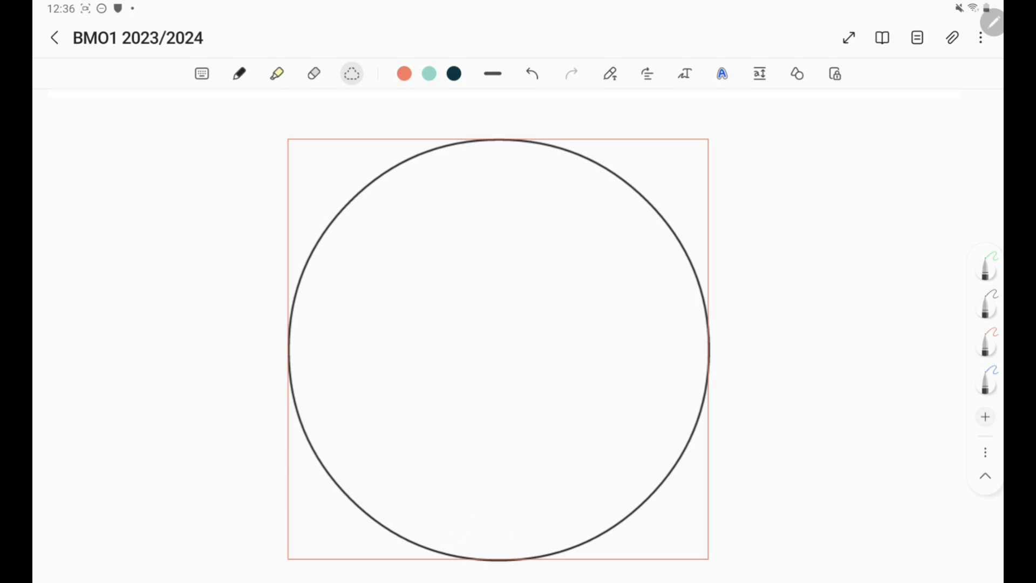
Enlarge the selected circle to fill most of the page width, then deselect it.
click(498, 349)
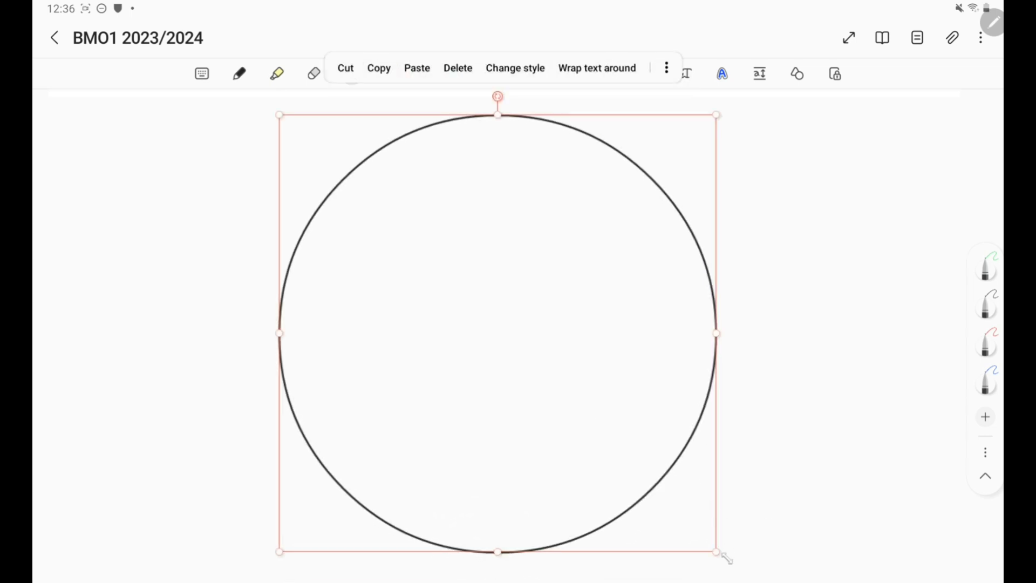
drag(716, 551, 743, 579)
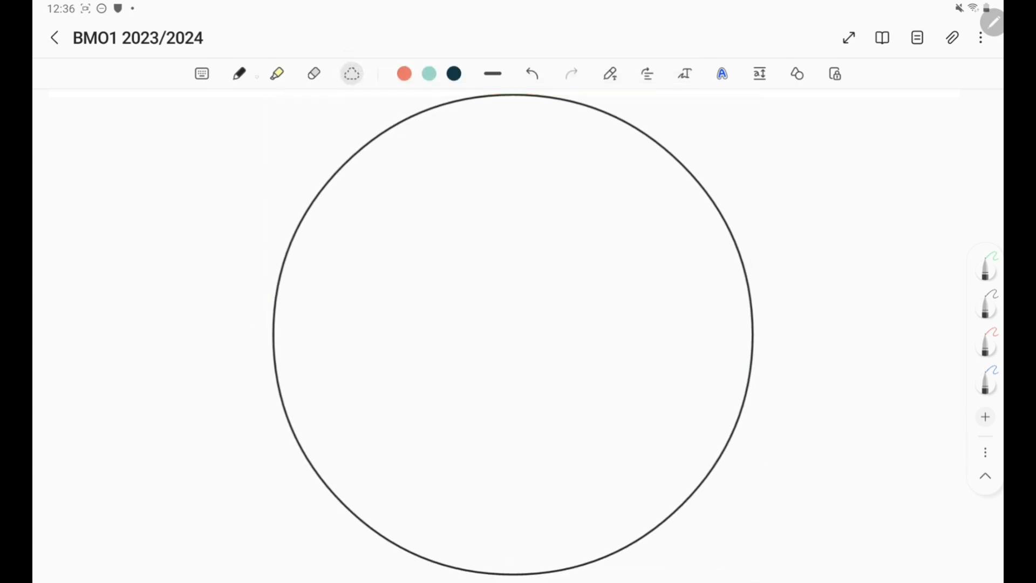
click(238, 73)
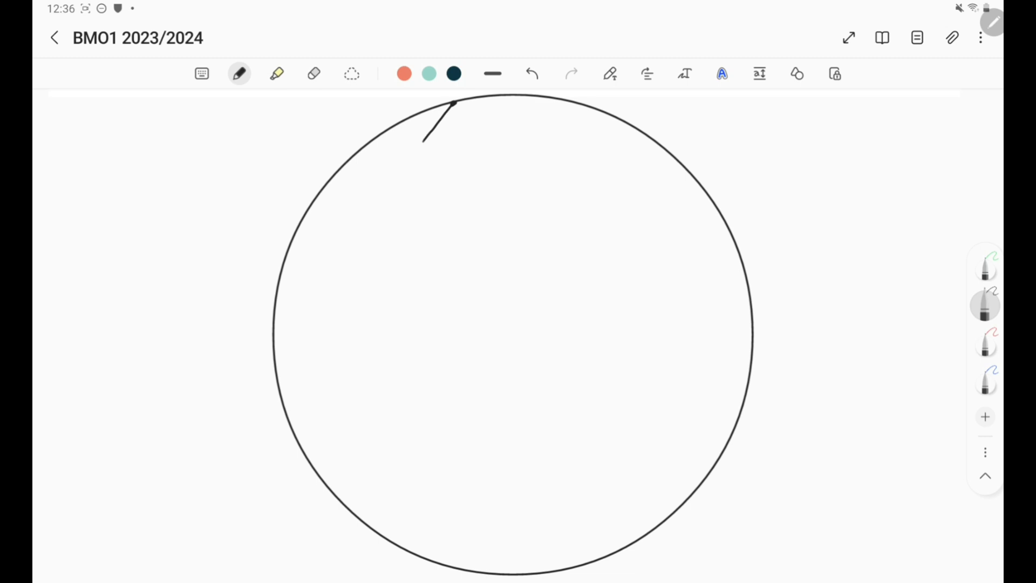
Draw three straight chords from the top, lower-right and left points, forming an inscribed triangle.
drag(452, 103, 276, 324)
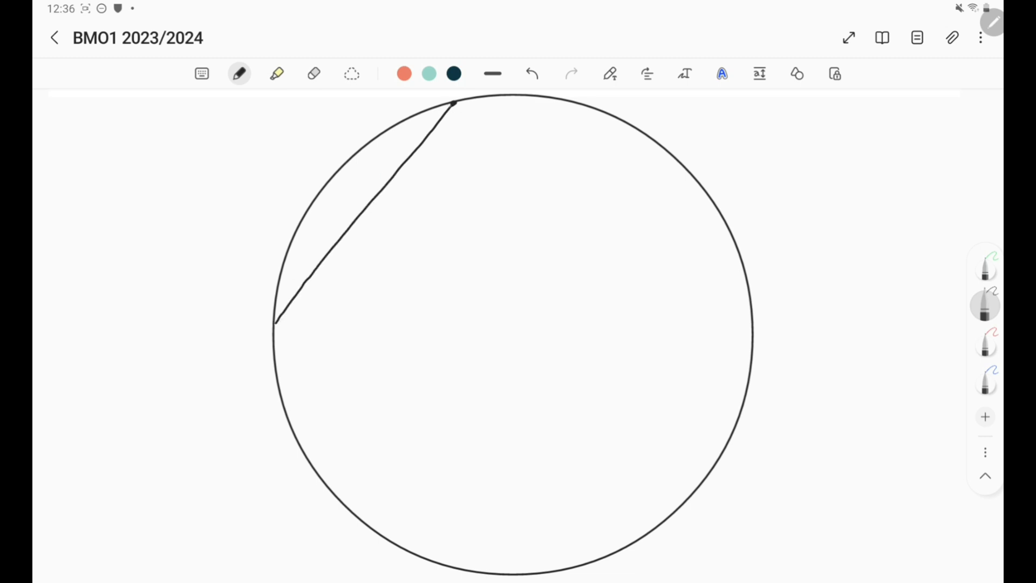
drag(455, 106, 508, 159)
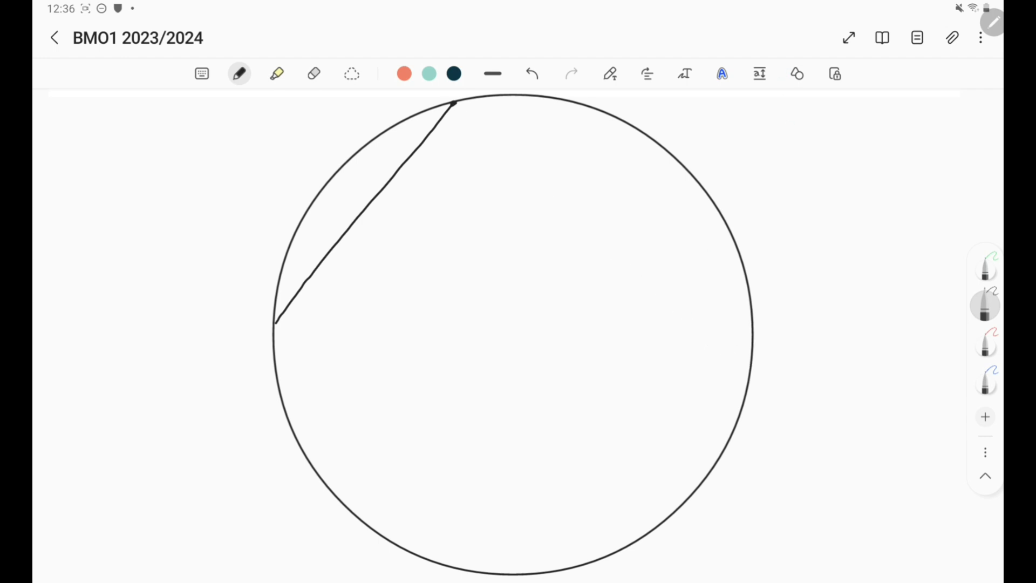
drag(454, 103, 475, 128)
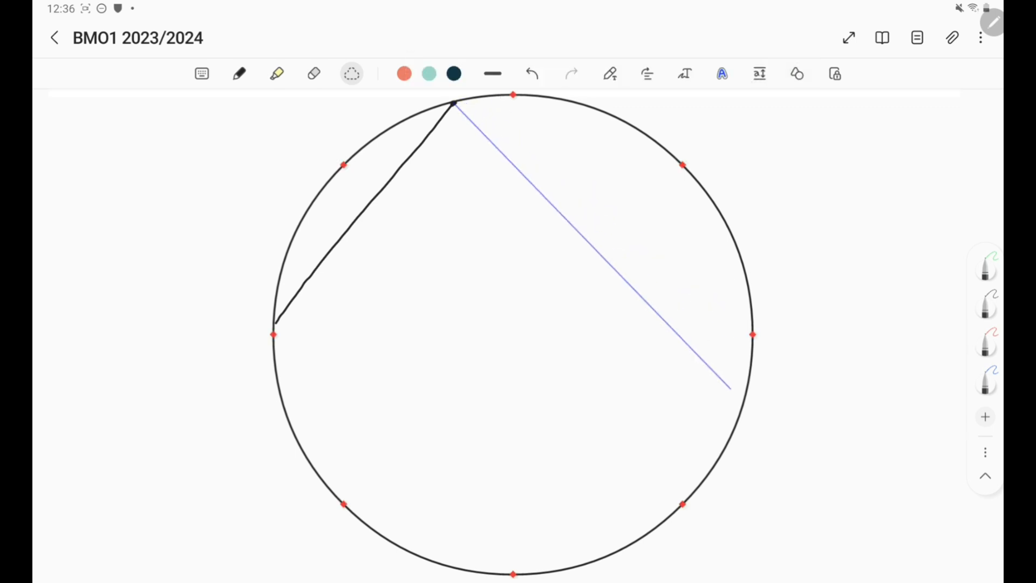
drag(731, 389, 682, 504)
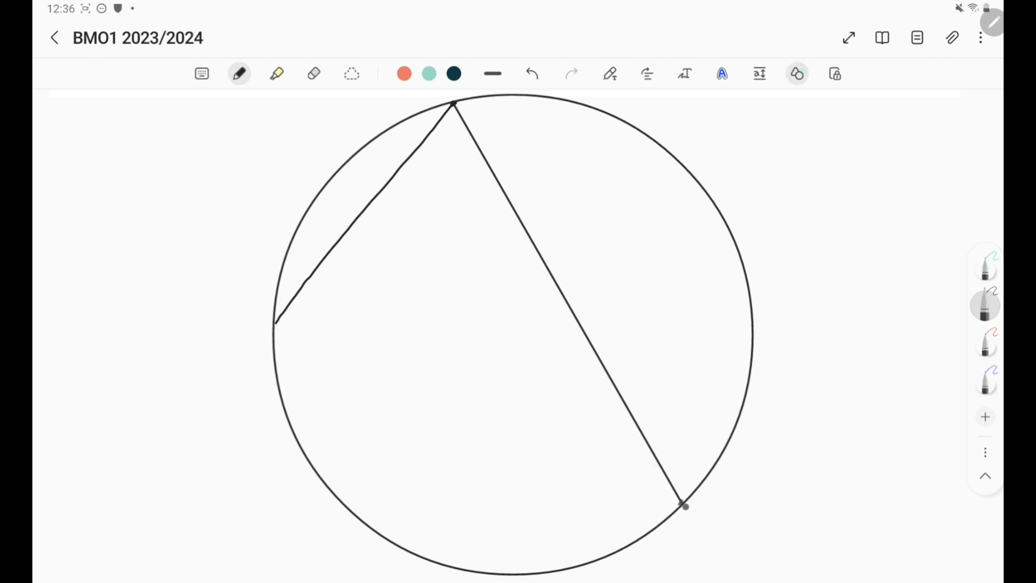
drag(345, 351, 682, 505)
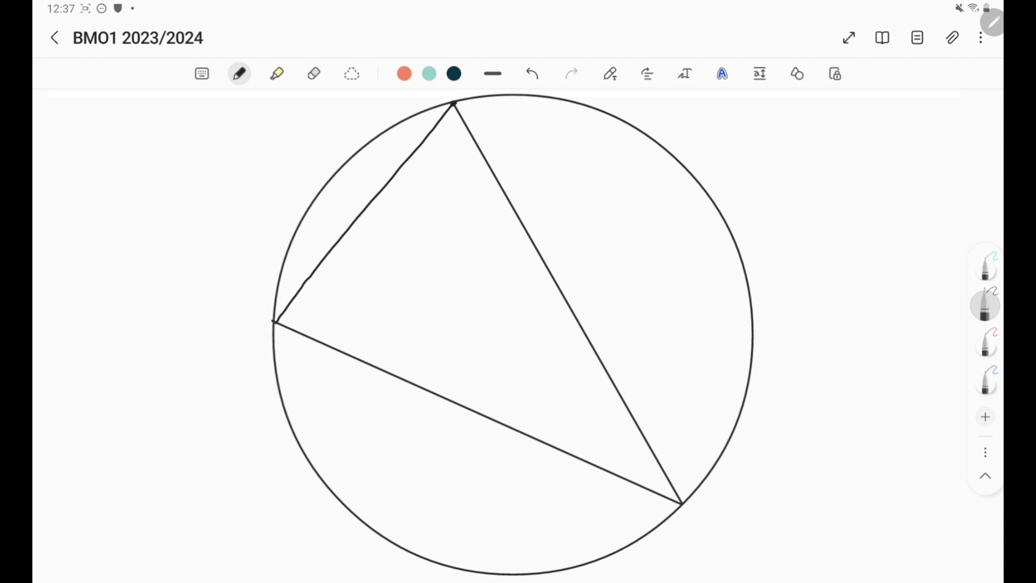
Fit the whole circle in view and handwrite the vertex label A (with B and C).
scroll(down, 3)
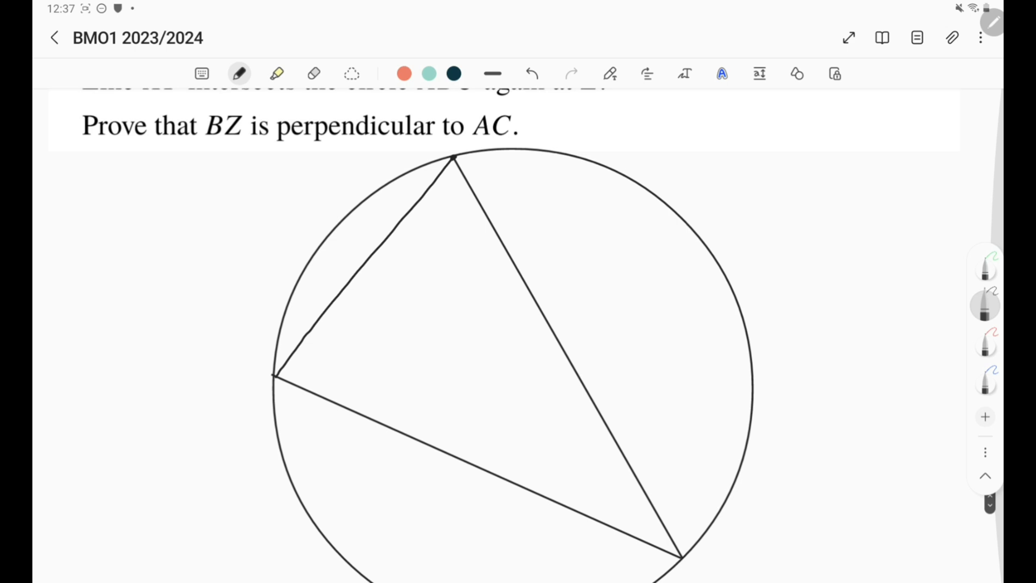
drag(396, 155, 407, 143)
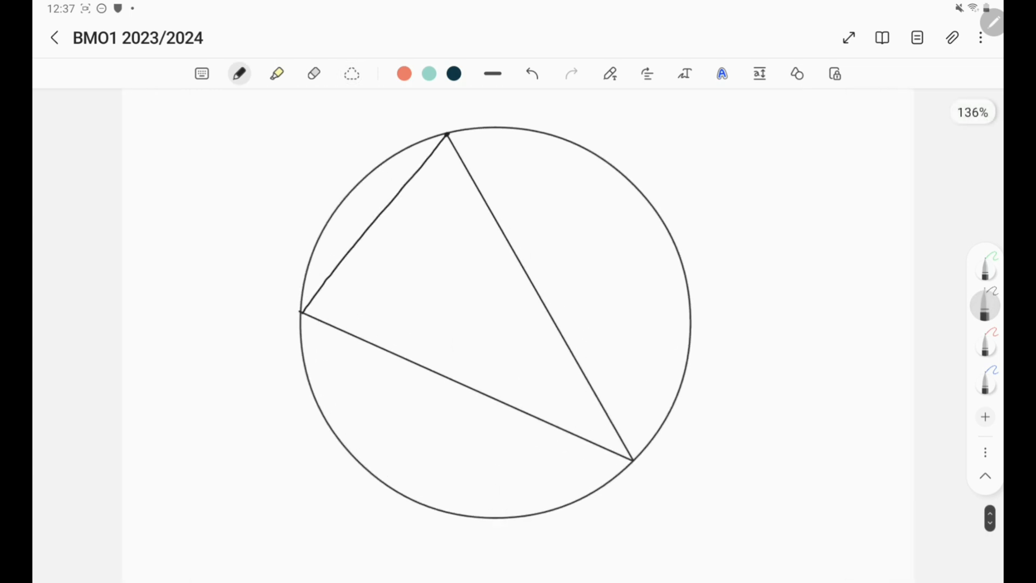
text(A)
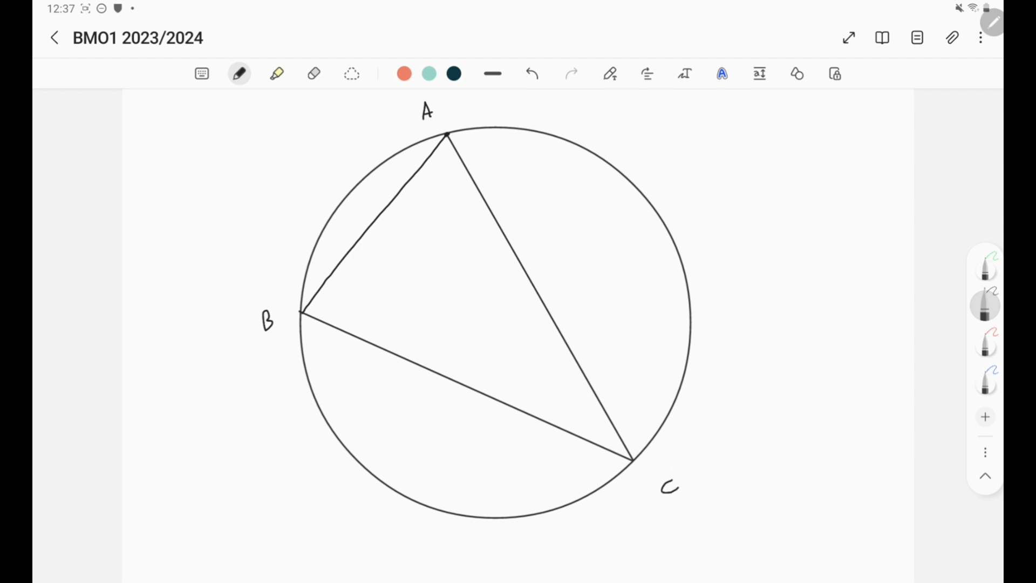
scroll(down, 3)
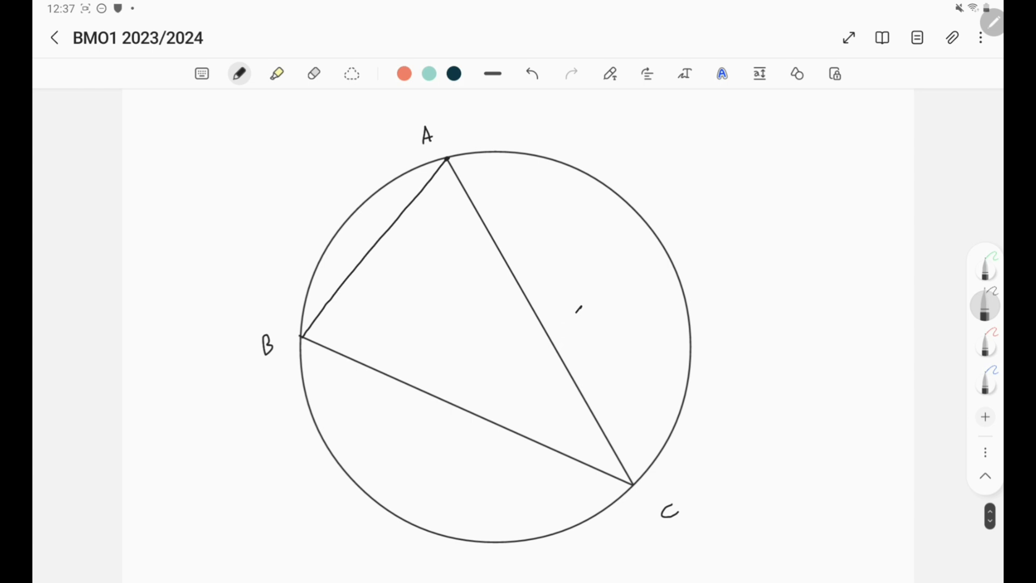
drag(581, 308, 557, 337)
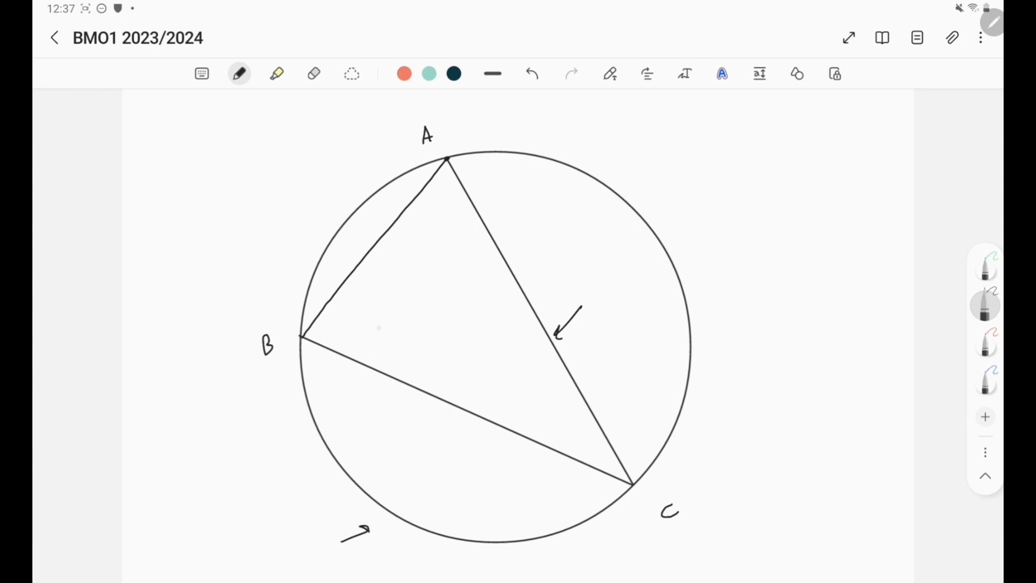
drag(373, 320, 385, 253)
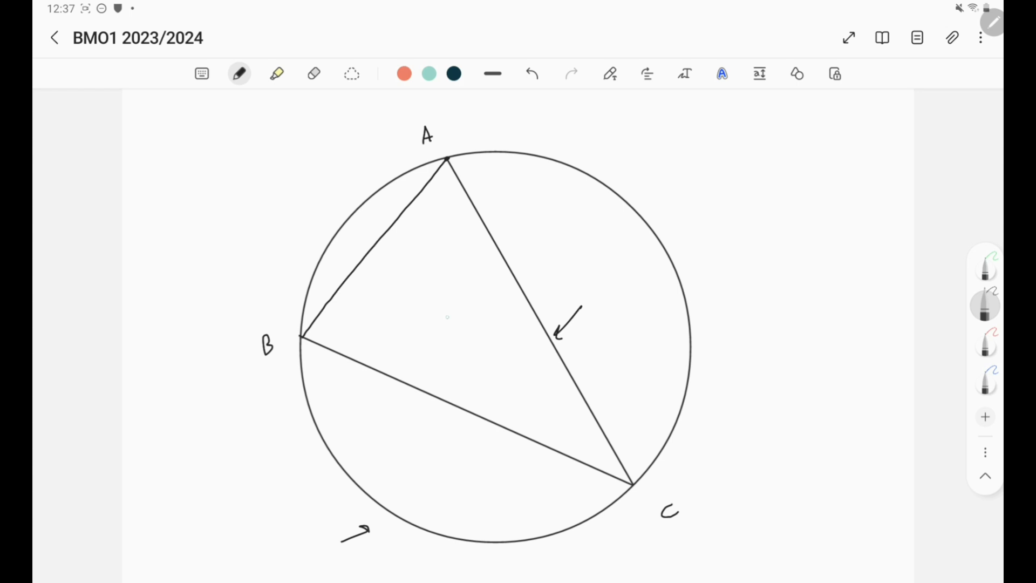
drag(302, 333, 541, 322)
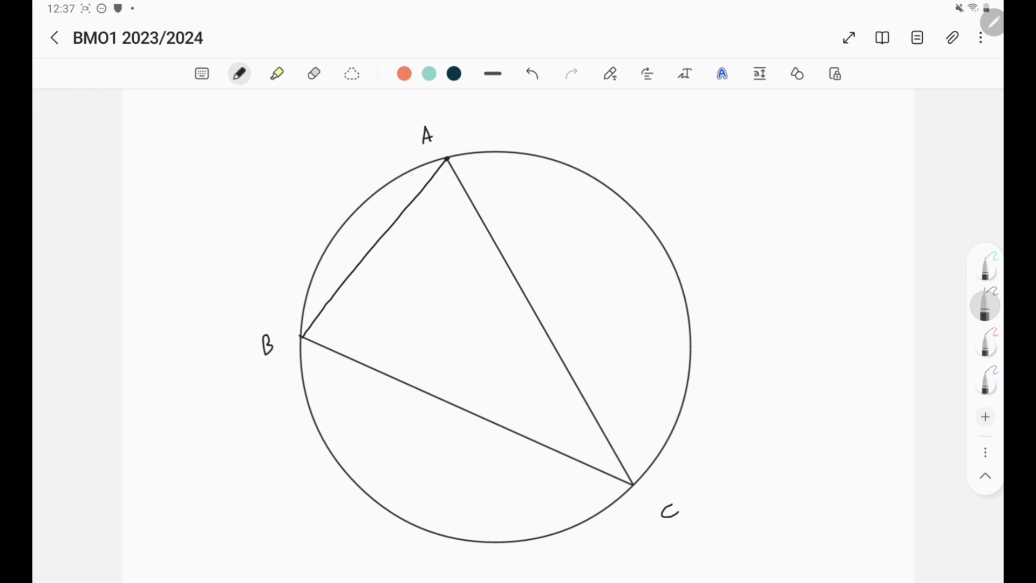
drag(451, 157, 525, 257)
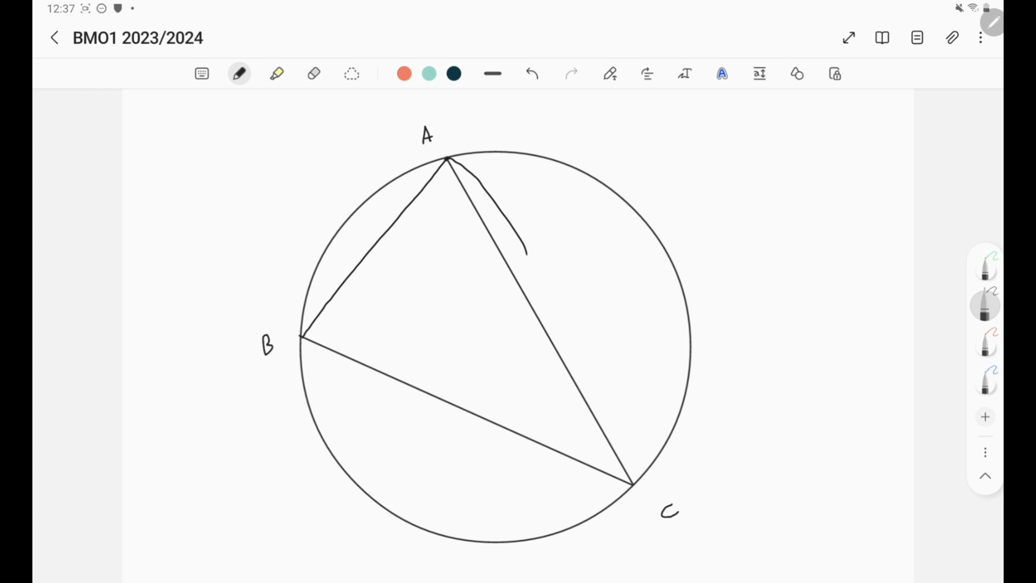
drag(529, 258, 234, 511)
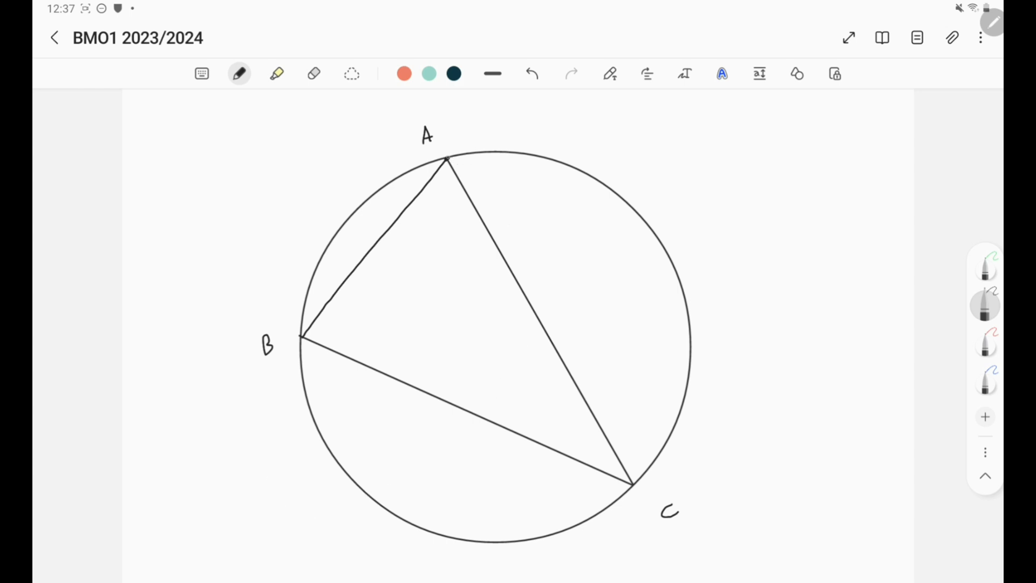
drag(449, 158, 523, 320)
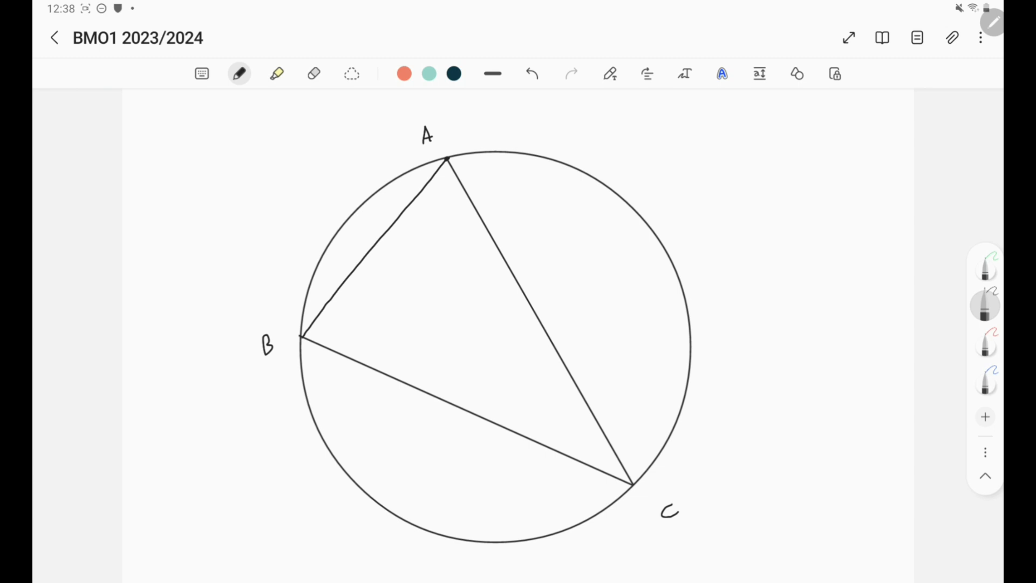
drag(302, 334, 379, 333)
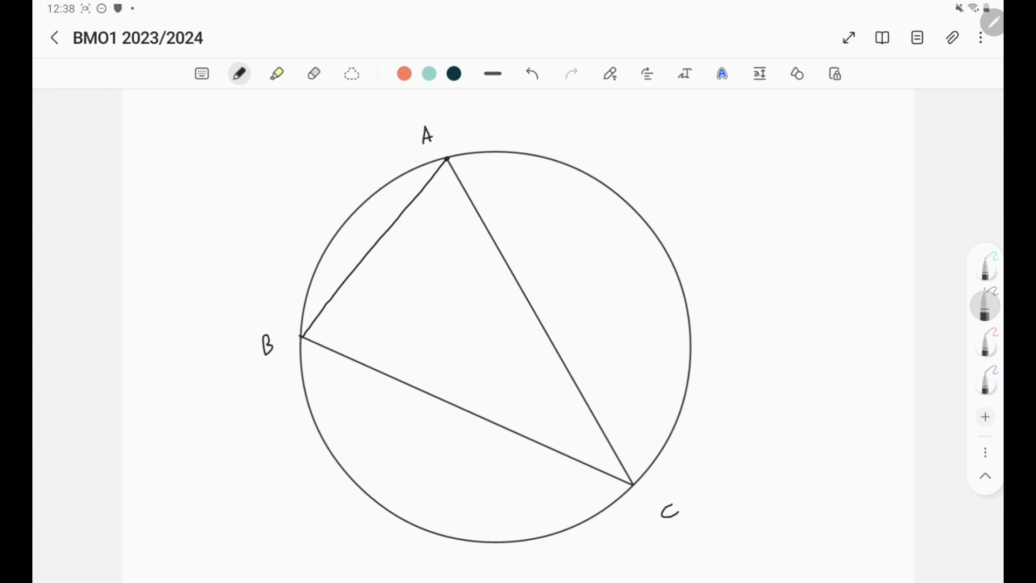
drag(301, 336, 543, 325)
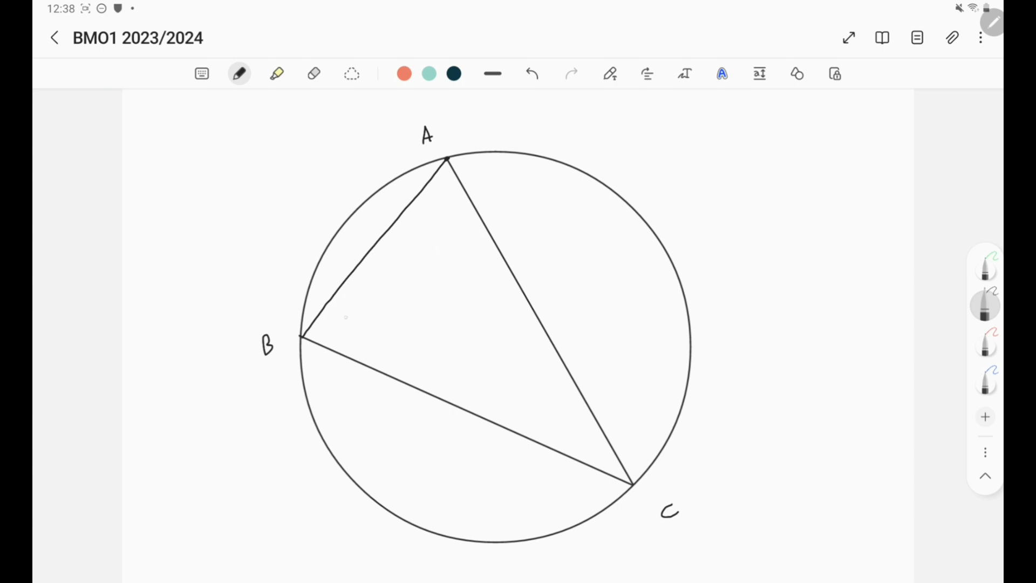
Draw line BX to side AC, chord BY to the lower arc, and line Y through X to Z.
drag(302, 333, 445, 321)
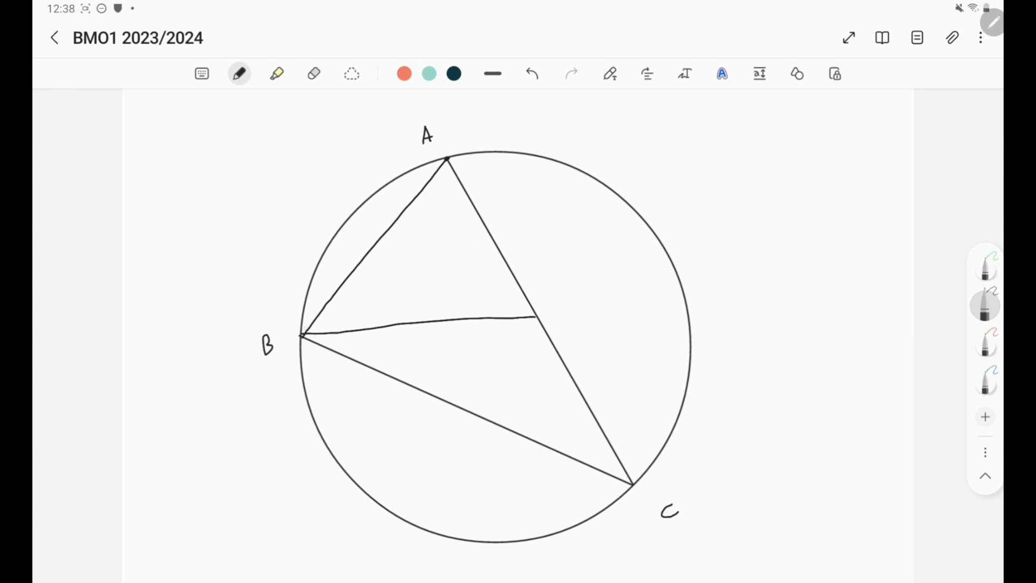
drag(302, 340, 312, 363)
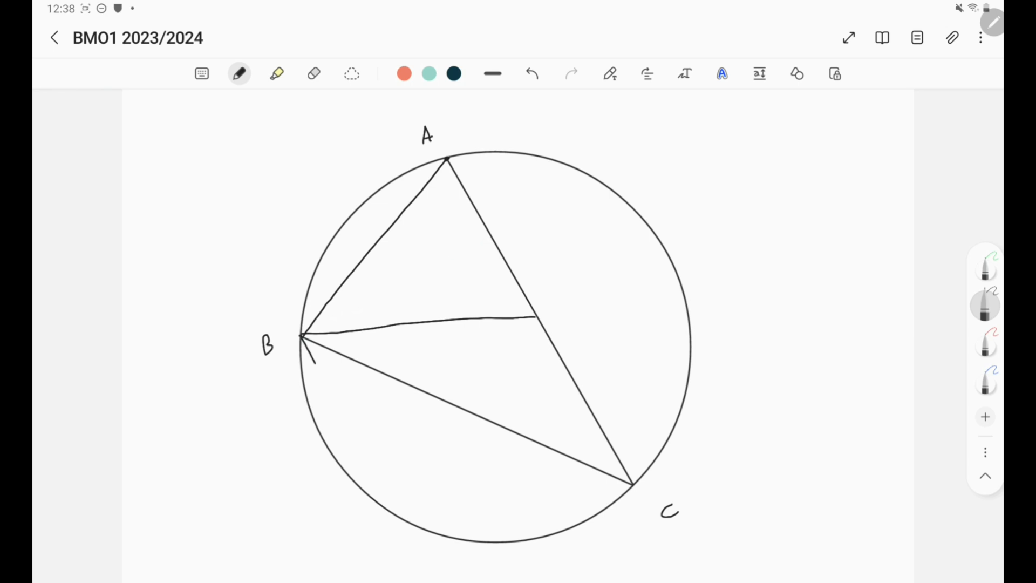
drag(305, 342, 420, 519)
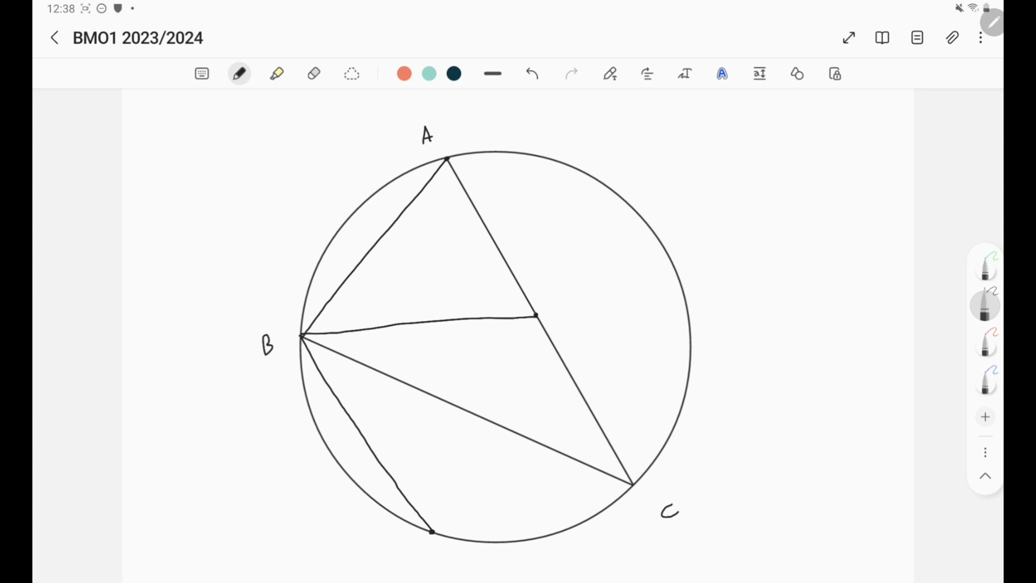
drag(430, 529, 542, 305)
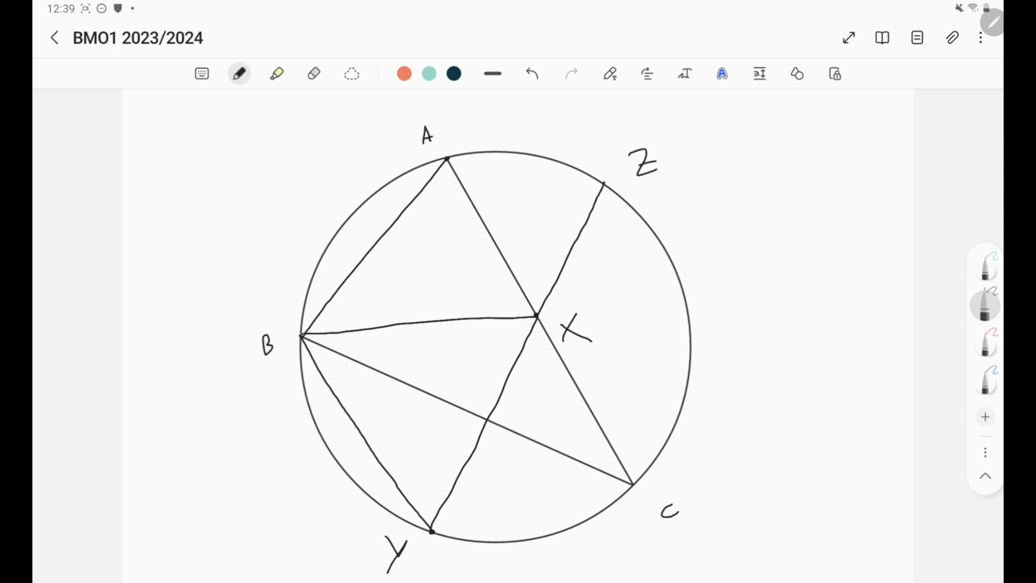
Draw chord BZ, dot its crossing with AC in green, and red-tick BA, BX, BY as equal.
drag(304, 334, 587, 192)
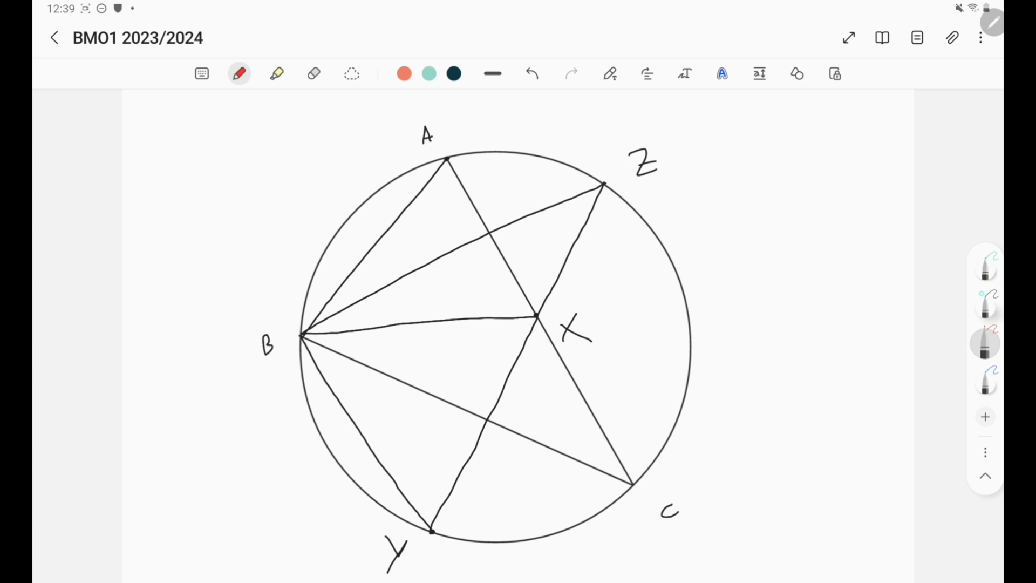
click(983, 267)
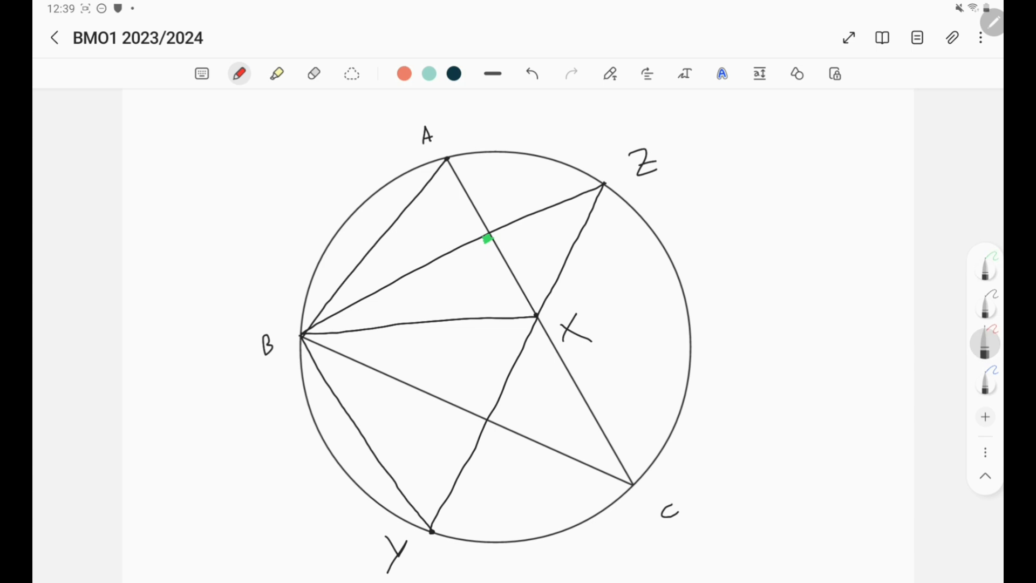
drag(383, 221, 382, 251)
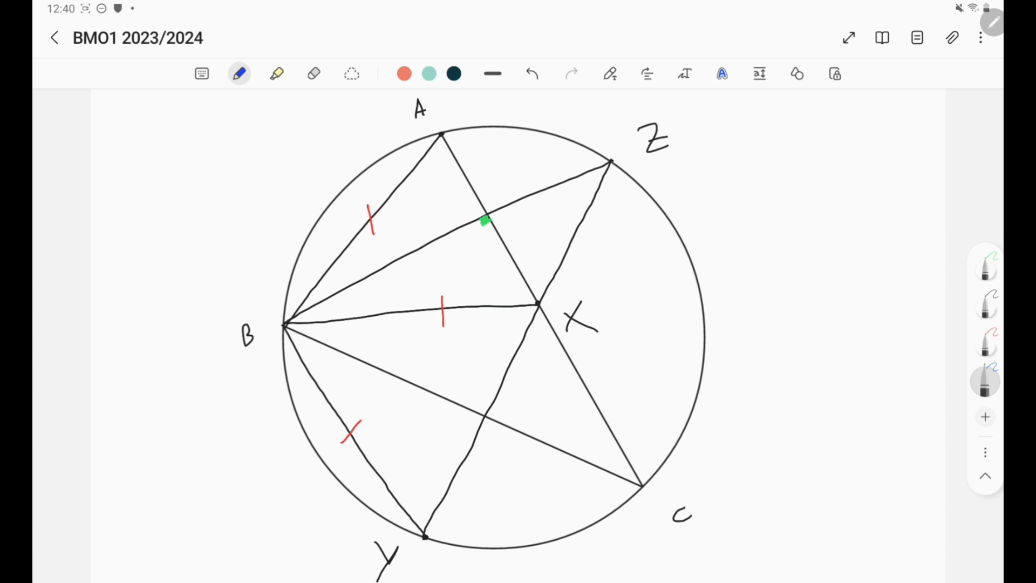
drag(330, 301, 354, 290)
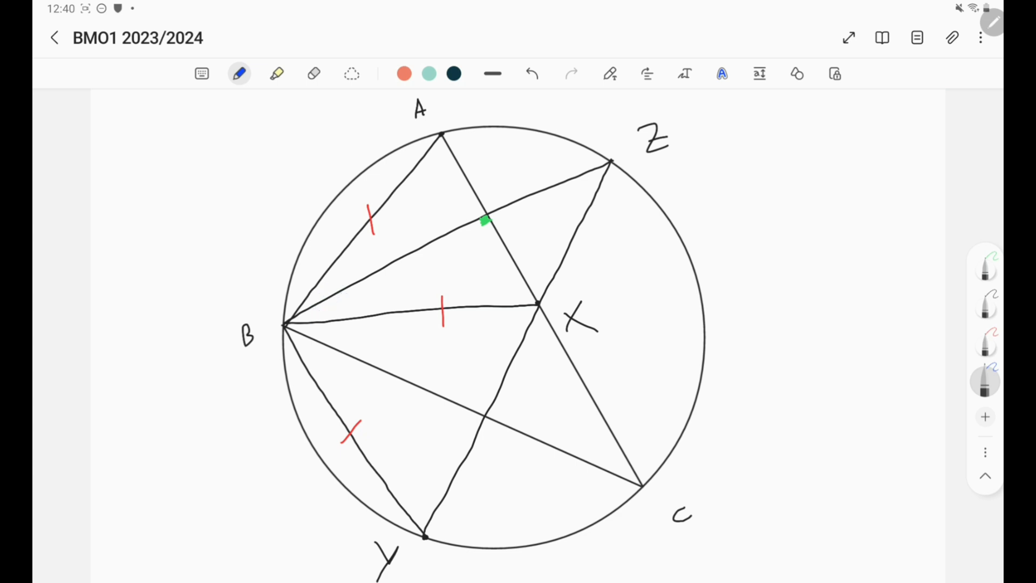
drag(297, 313, 317, 308)
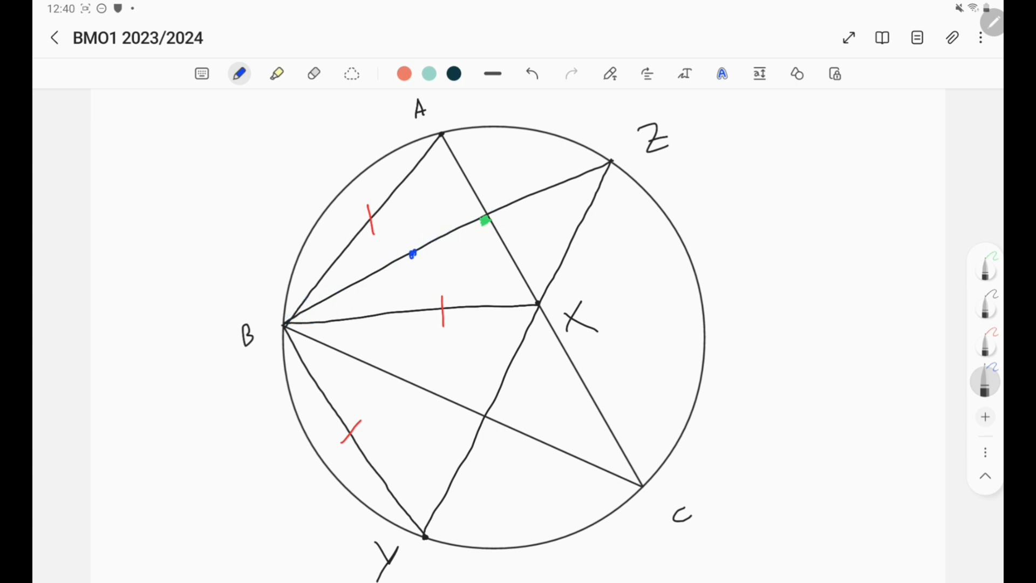
drag(413, 255, 482, 253)
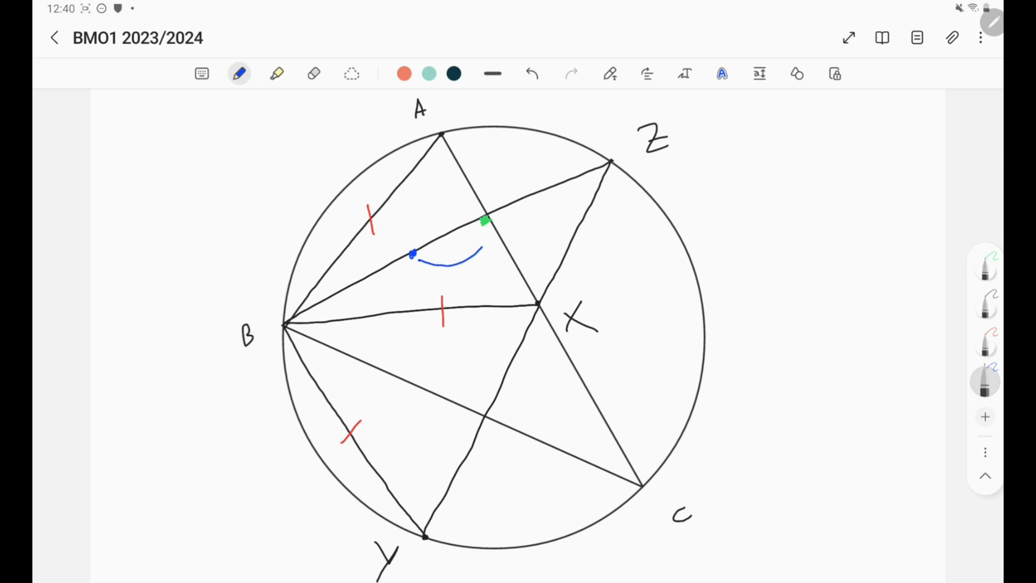
drag(482, 245, 579, 187)
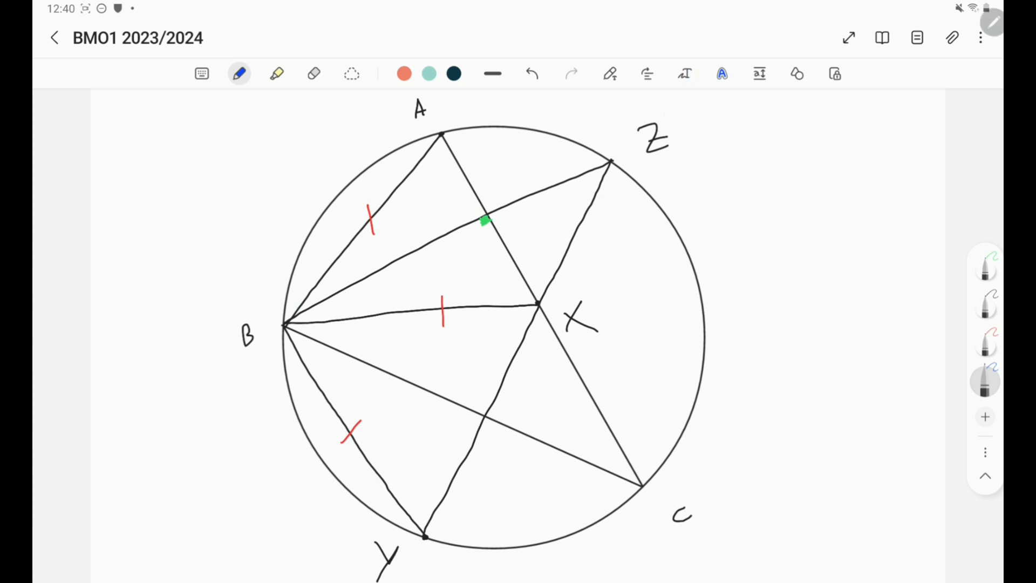
drag(305, 299, 500, 199)
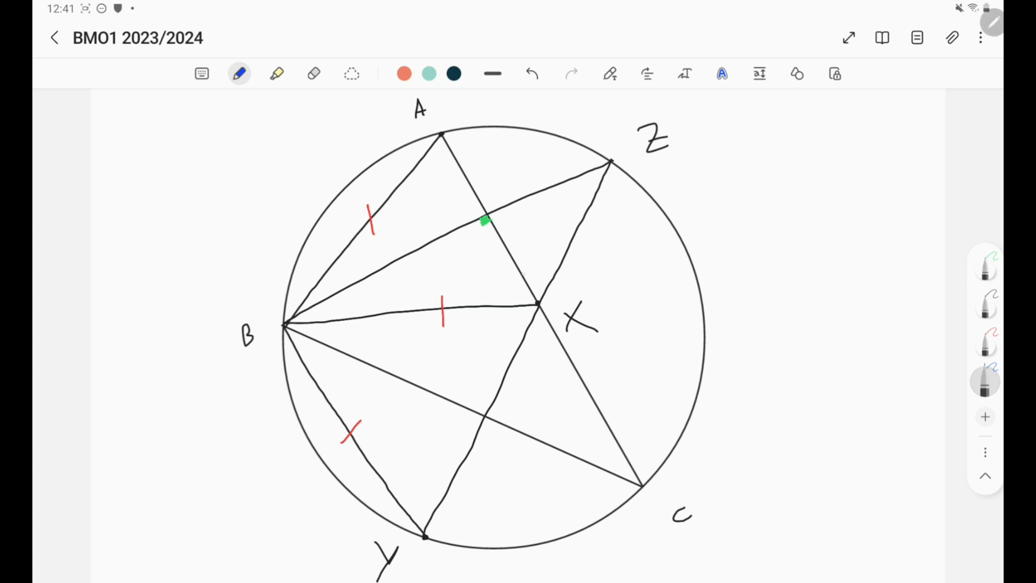
drag(541, 270, 542, 337)
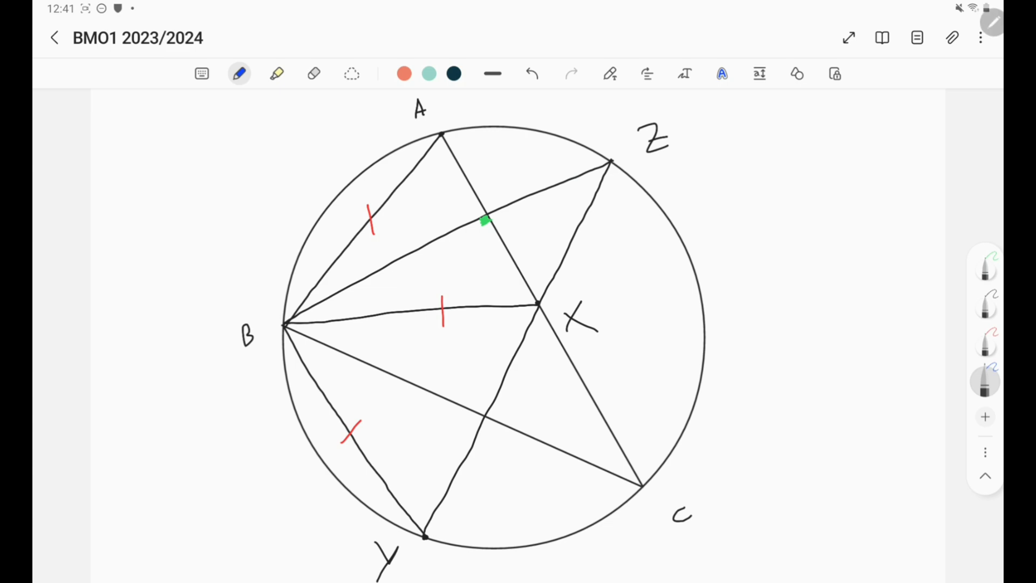
drag(558, 178, 588, 215)
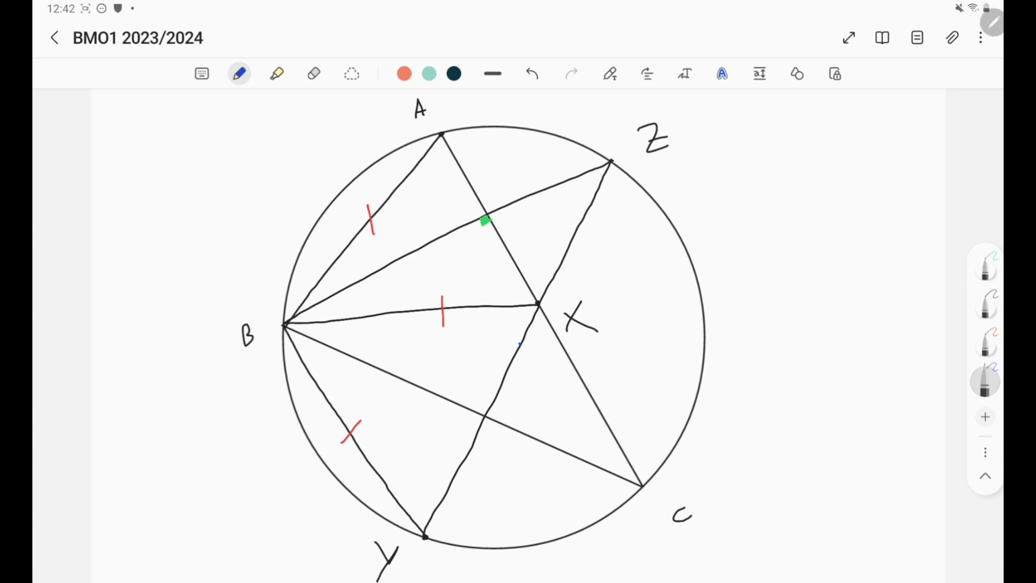
drag(526, 340, 564, 340)
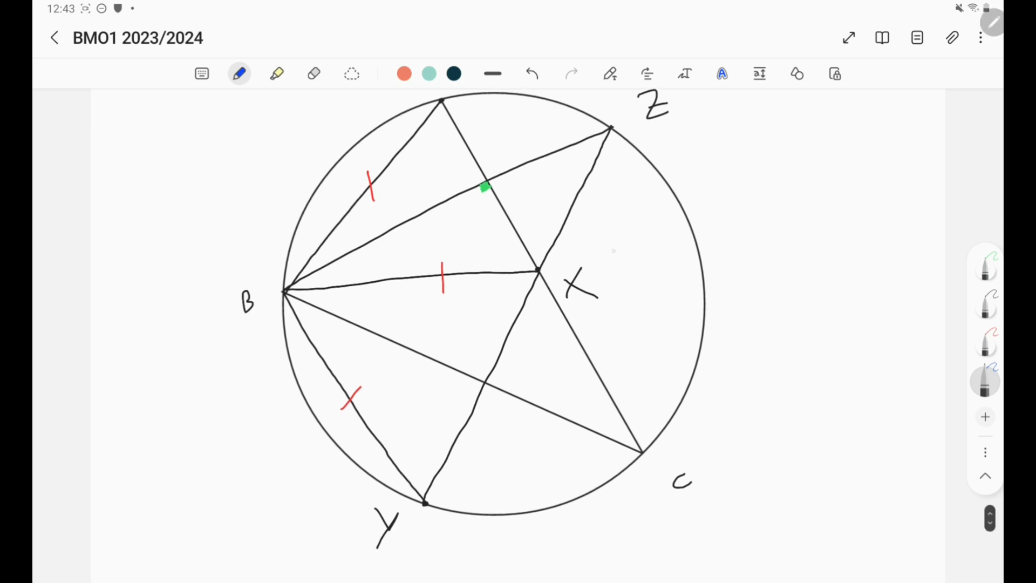
drag(283, 293, 255, 333)
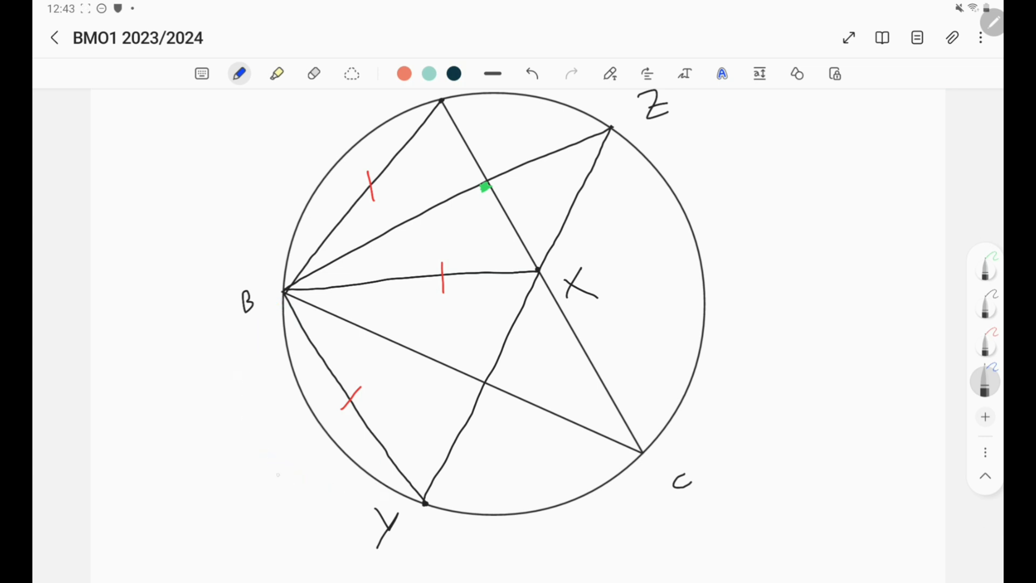
drag(245, 508, 308, 455)
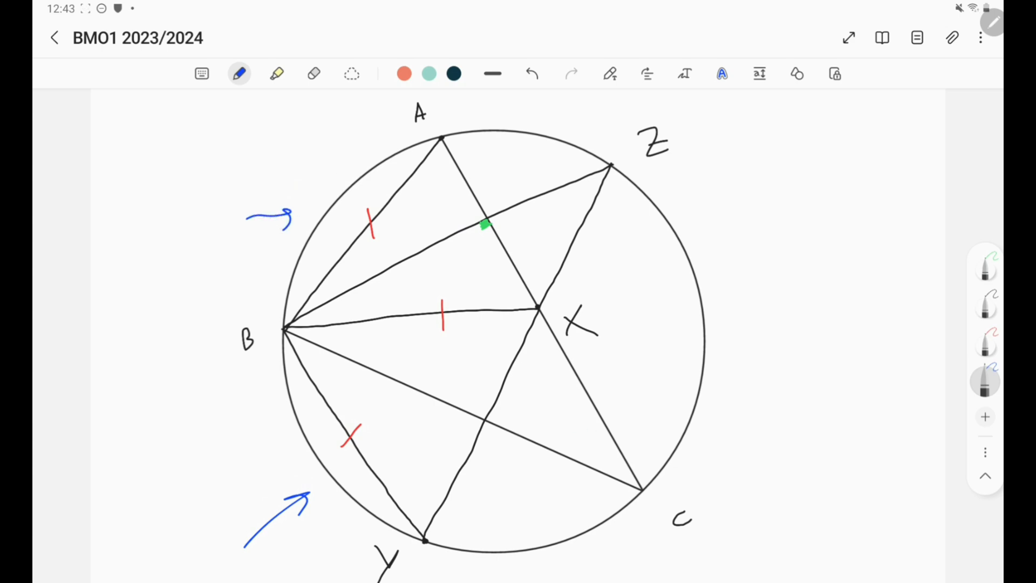
drag(575, 455, 594, 436)
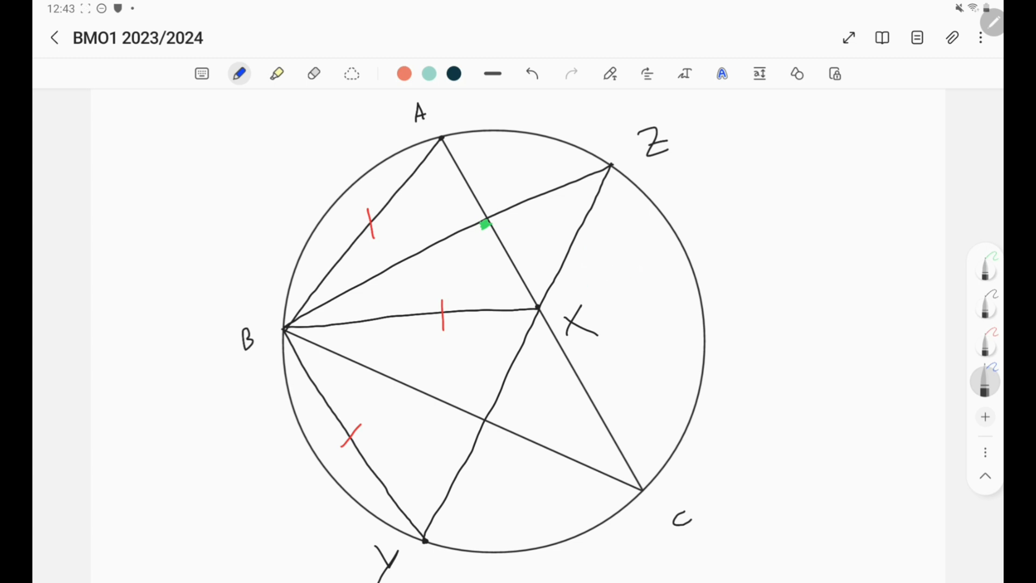
drag(571, 188, 564, 211)
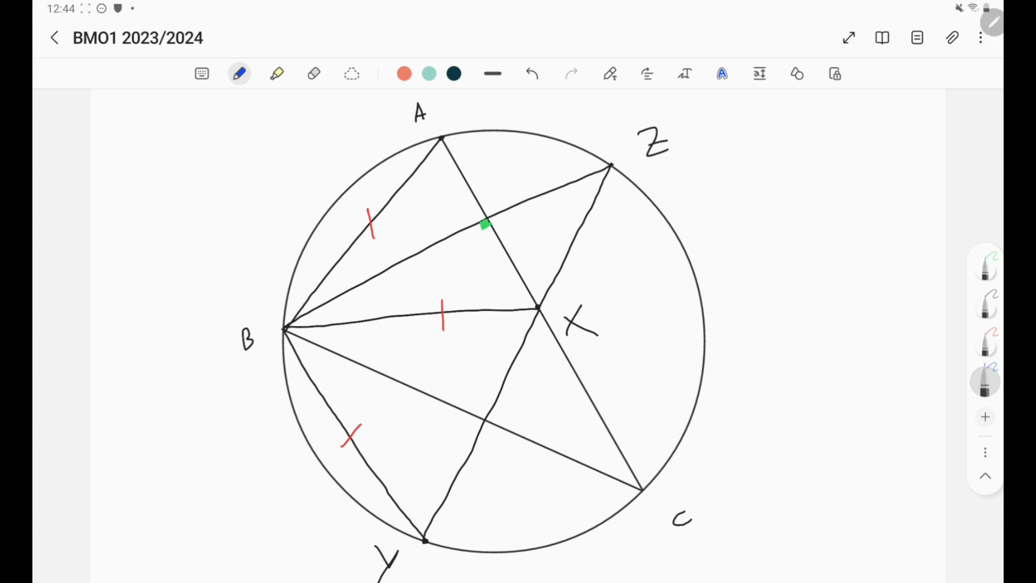
Double-tick the halves of AX as equal, draw chord AZ and note 'AZXB is kite'.
drag(463, 196, 482, 184)
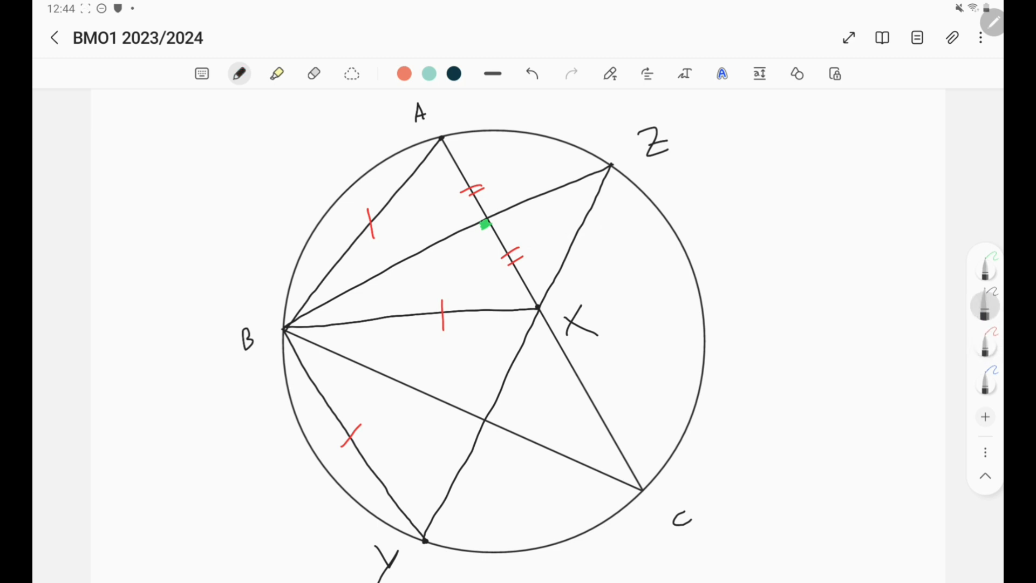
drag(443, 139, 588, 159)
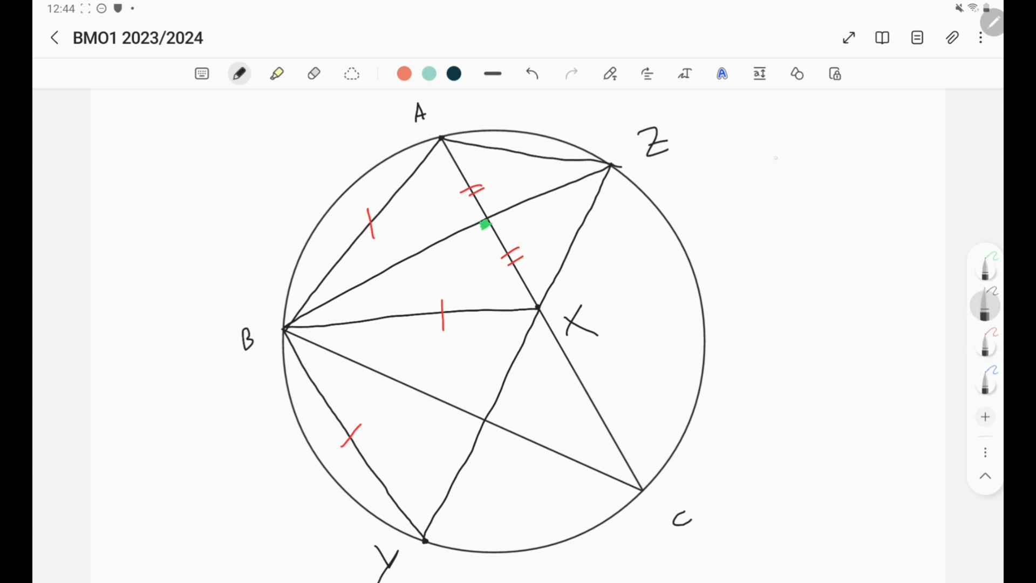
text(AZXB)
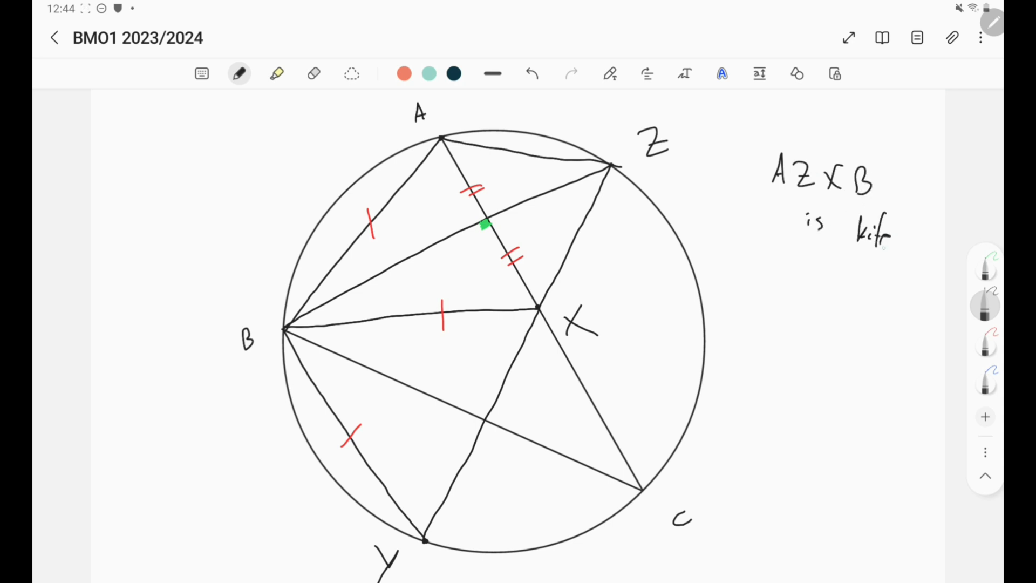
With the blue pen, mark the equal angles at Z and the matching angle near C.
click(985, 380)
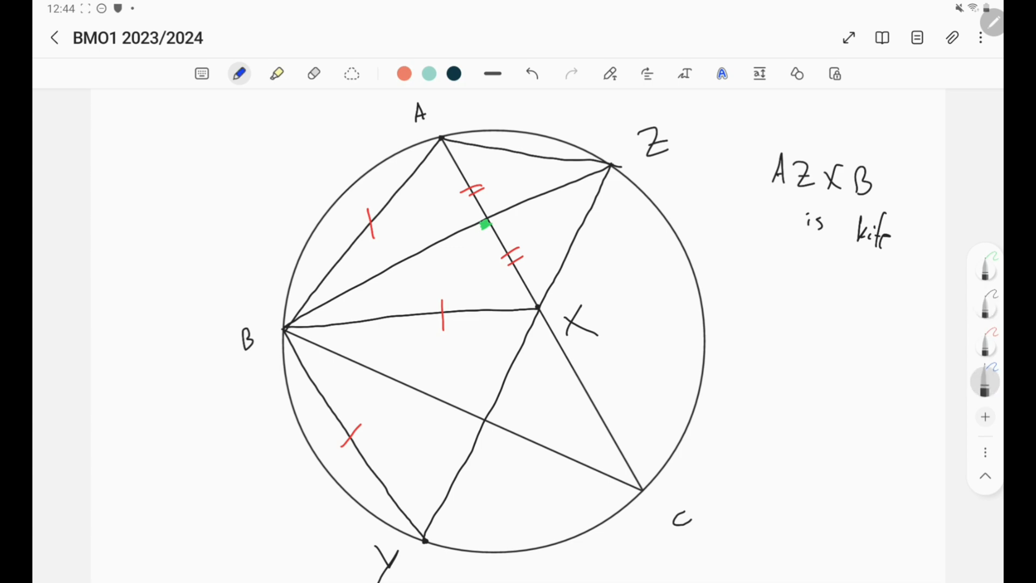
drag(591, 192, 578, 208)
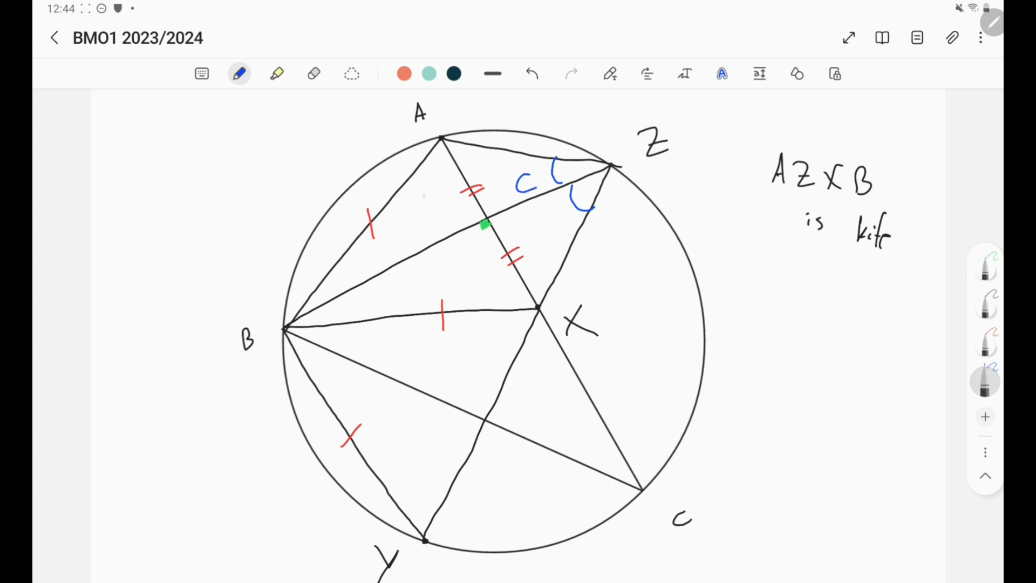
drag(578, 433, 591, 452)
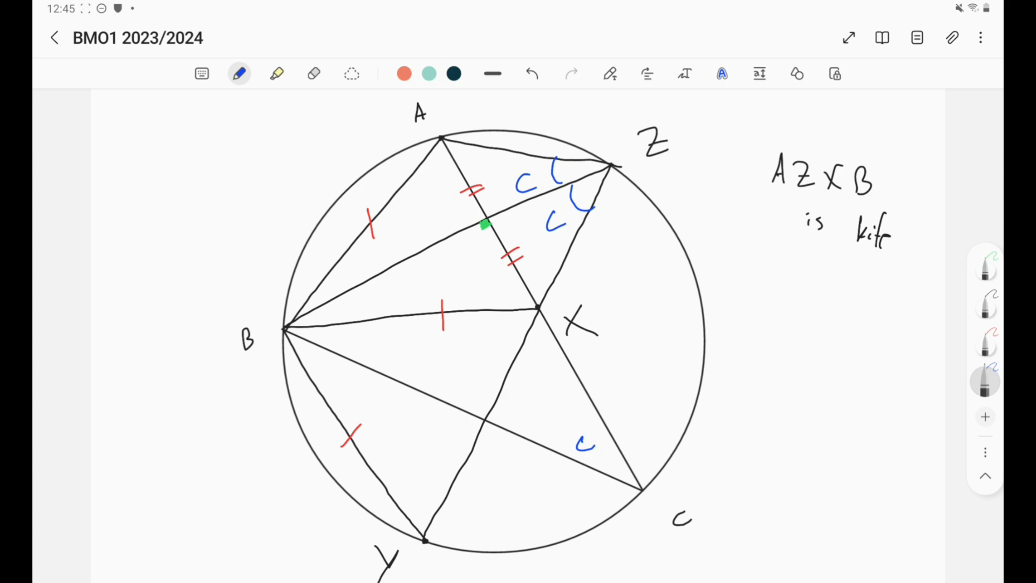
scroll(down, 3)
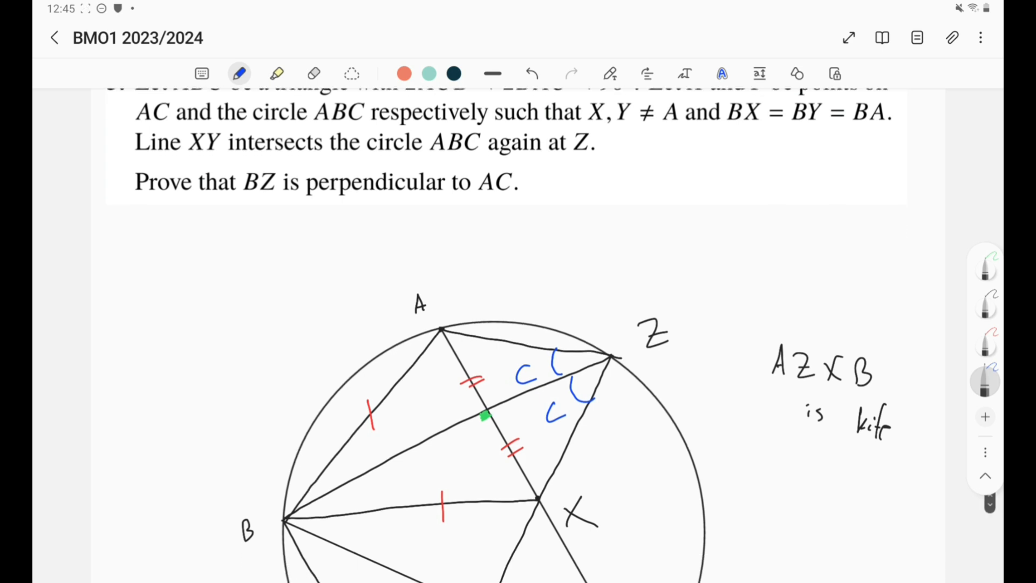
scroll(down, 3)
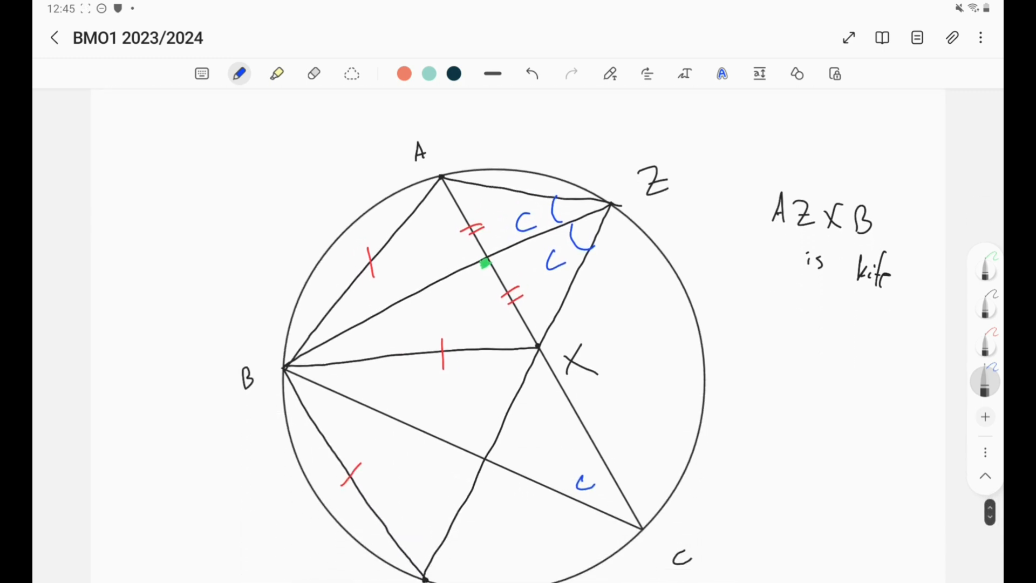
scroll(down, 3)
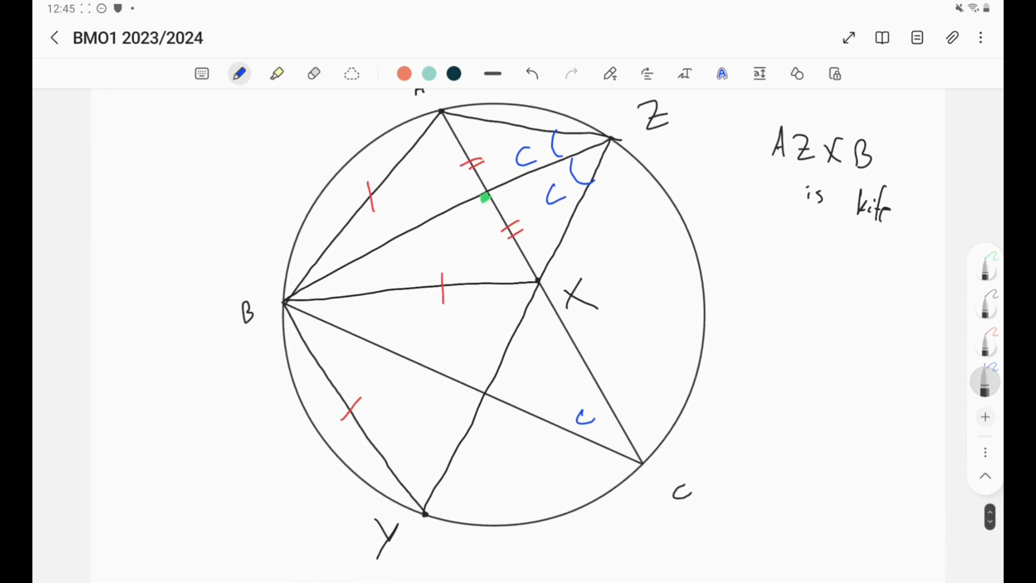
scroll(down, 3)
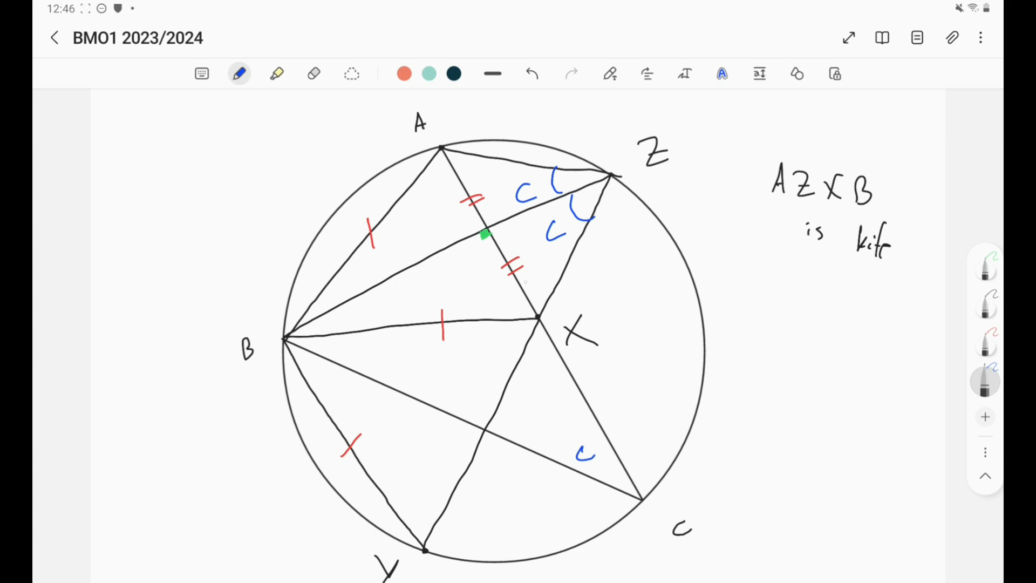
drag(522, 284, 561, 278)
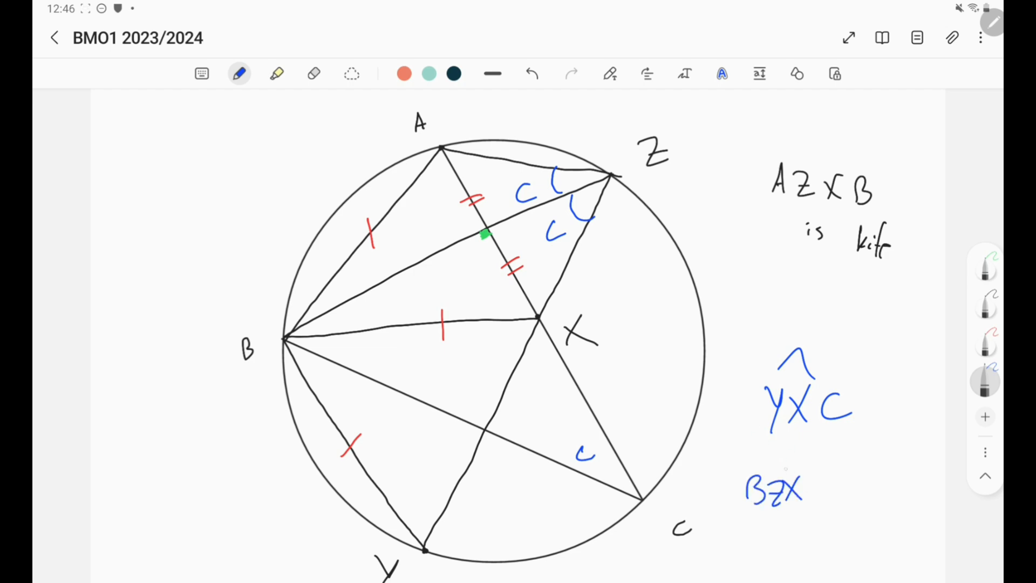
Handwrite 'BZ' beside the hatted angle BZX in the side notes.
text(BZ)
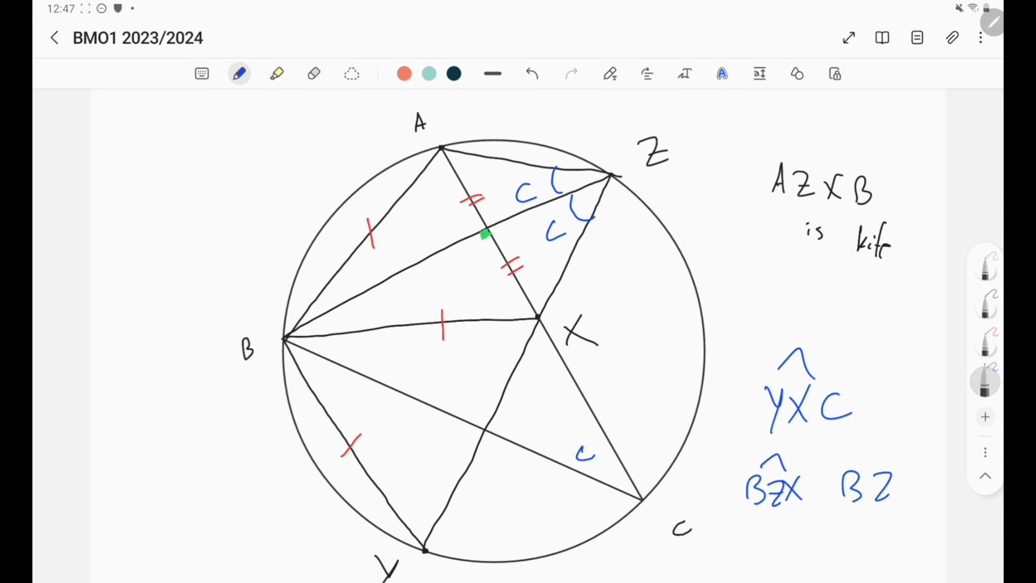